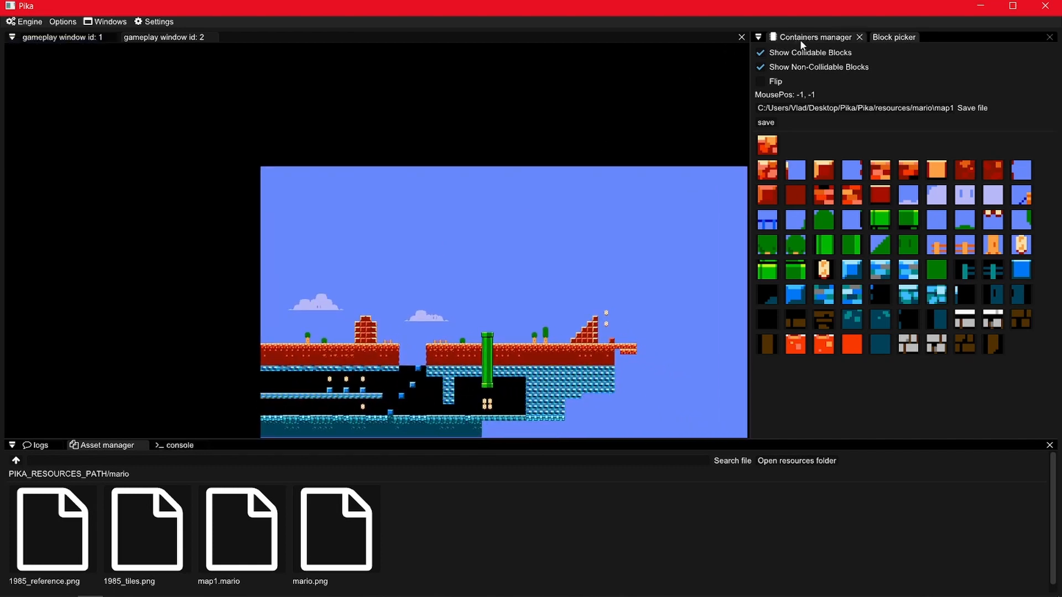
Step: Show the Available containers list and the Gameplay container's memory requirements
{"action": "left_click", "coordinate": [815, 38]}
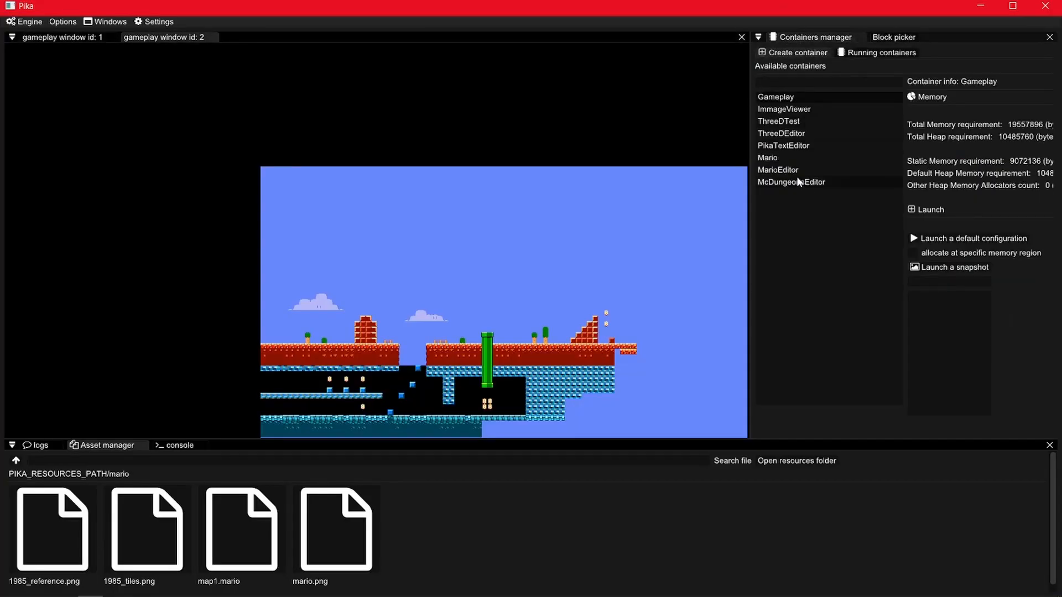
{"action": "left_click", "coordinate": [768, 157]}
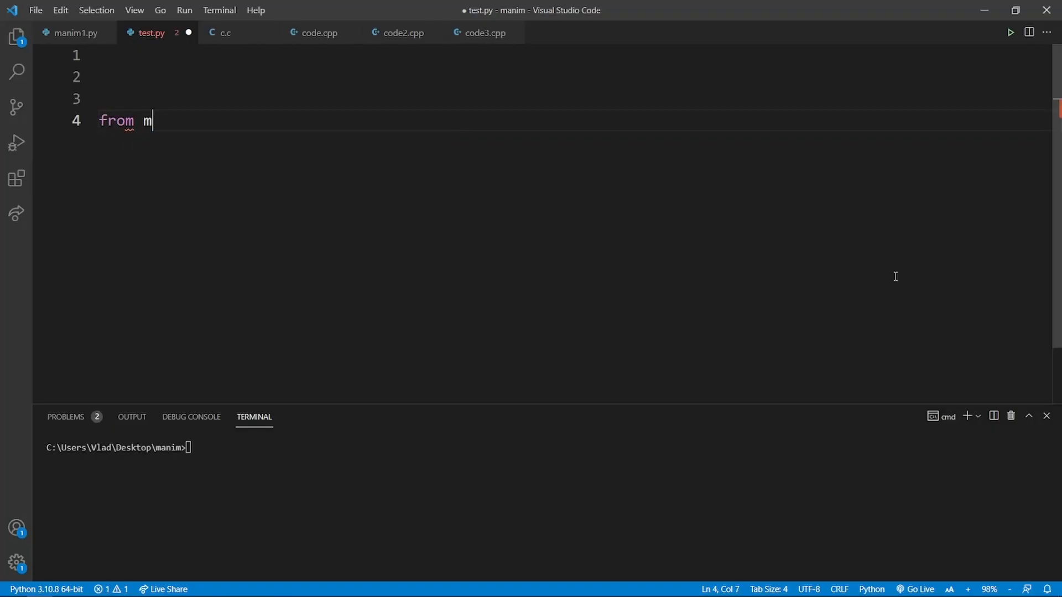
Step: Write 'from minecraft import minecraft' and 'minecraft.run()' in test.py
{"action": "type", "text": "inecraft import minecraft"}
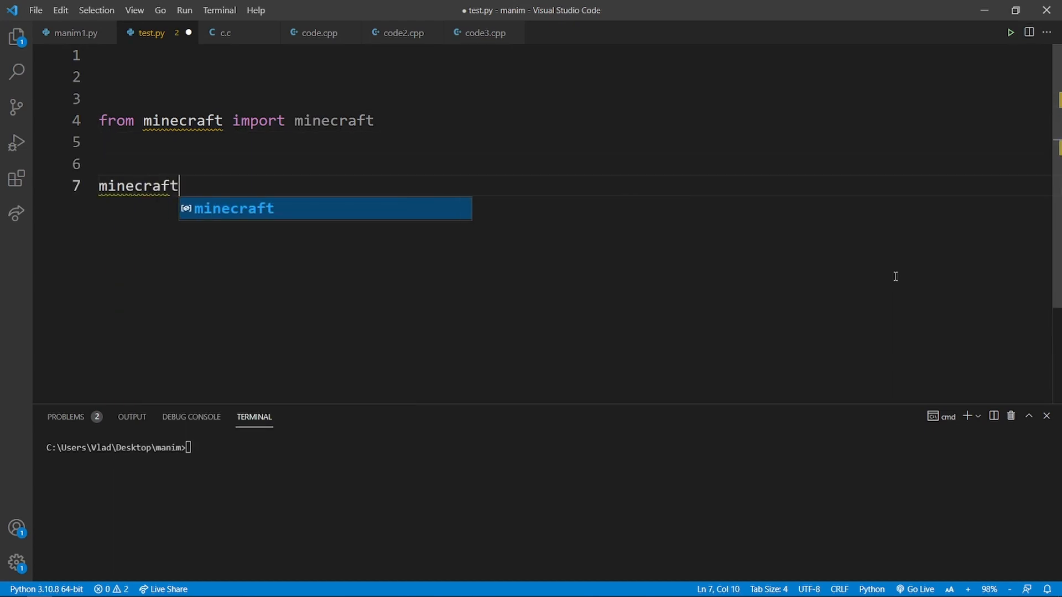
{"action": "type", "text": ".run()"}
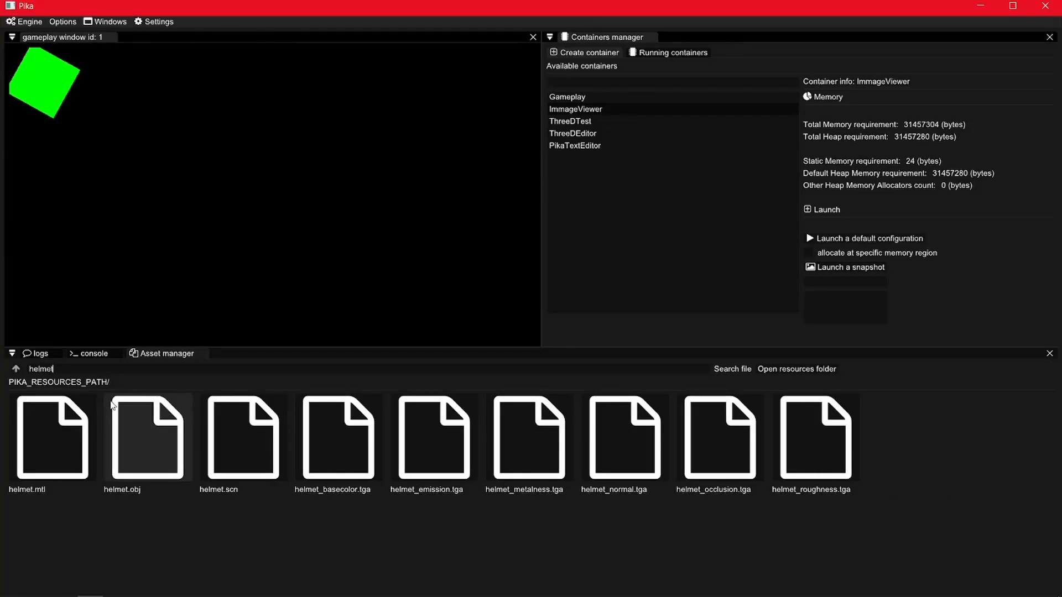
Step: Bring up the context actions for helmet.obj in the filtered Asset manager results
{"action": "right_click", "coordinate": [147, 439]}
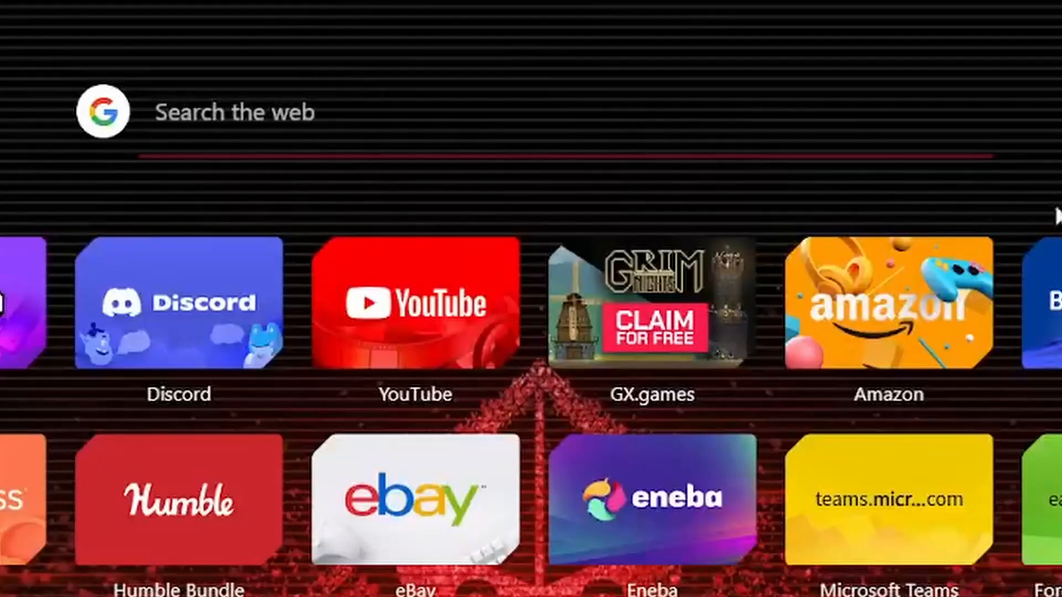
Step: Enter 'How to game engine?????????????????' into the start page's Google search box
{"action": "type", "text": "How t"}
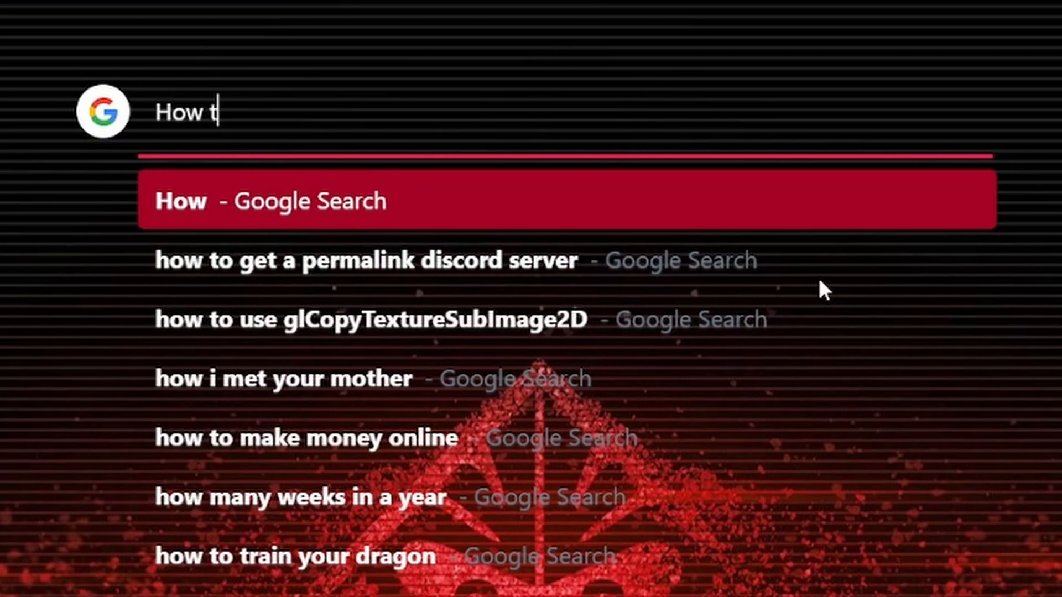
{"action": "type", "text": "o game engine"}
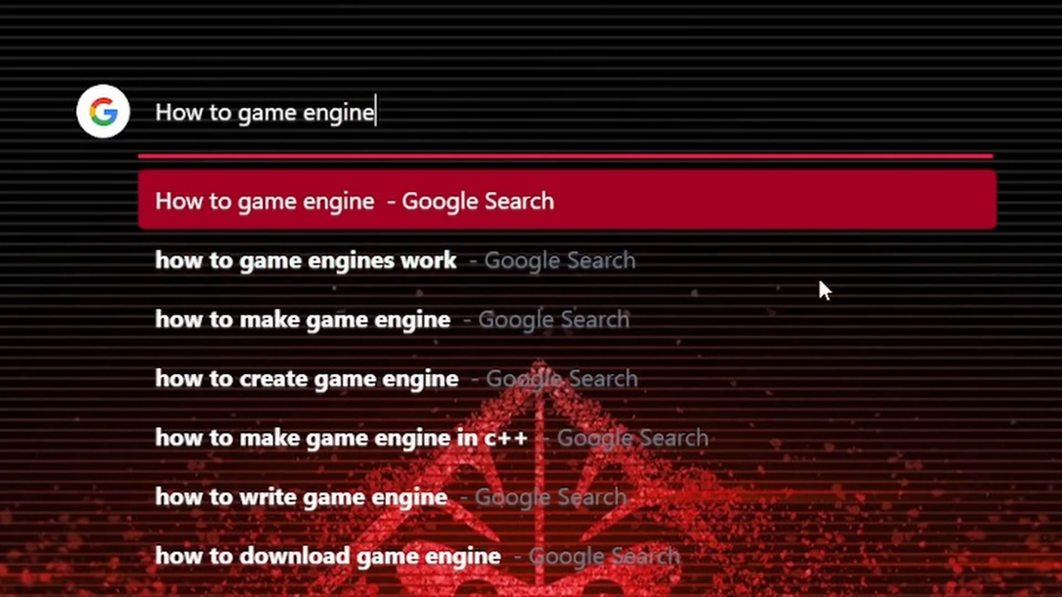
{"action": "type", "text": "????????????"}
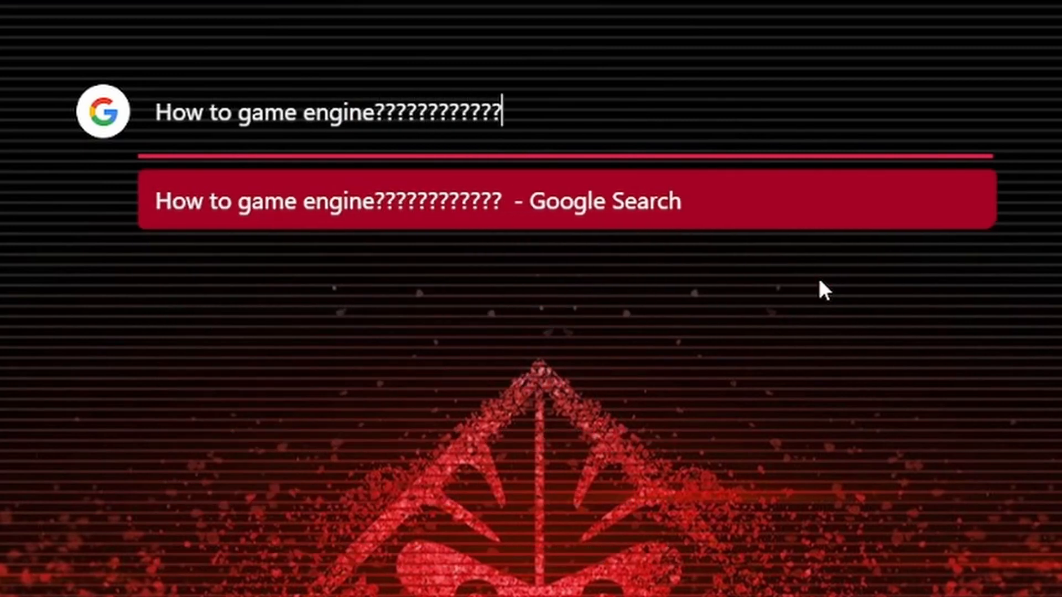
{"action": "type", "text": "?????"}
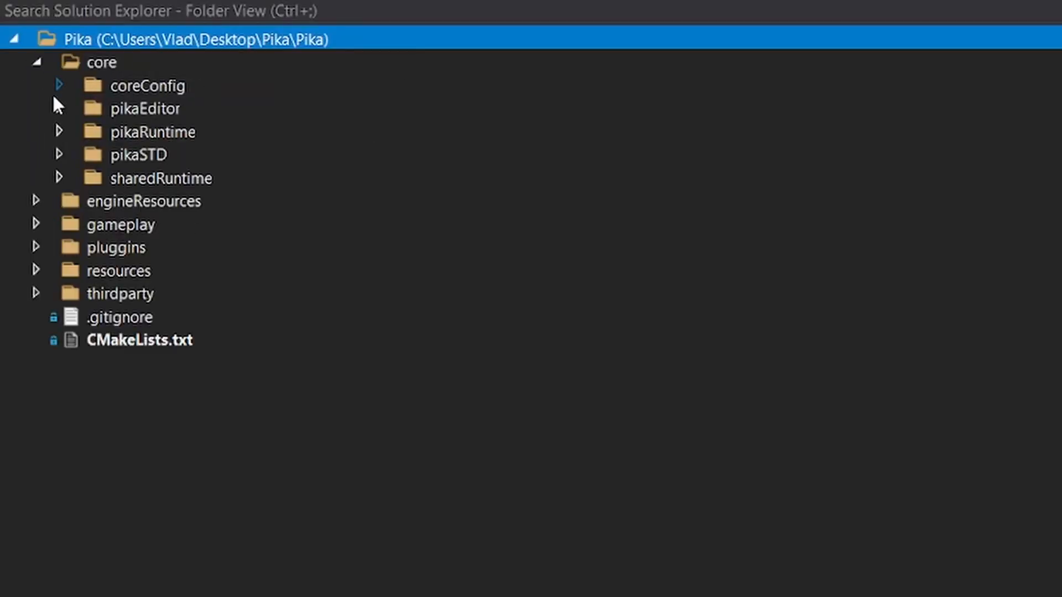
{"action": "mouse_move", "coordinate": [42, 263]}
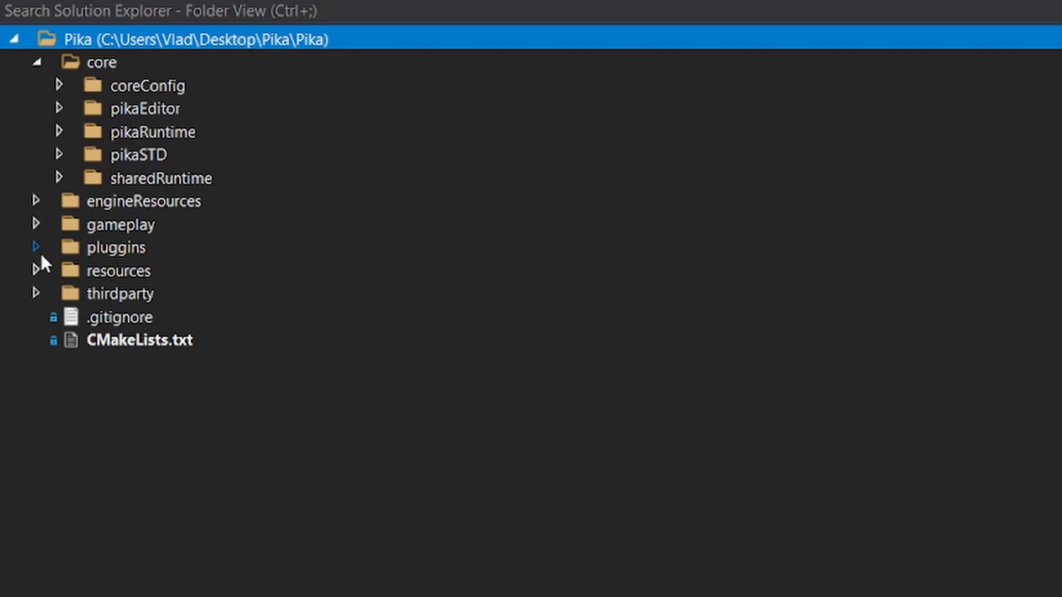
Step: Expand the pluggins folder in Solution Explorer and select an item inside it
{"action": "left_click", "coordinate": [36, 246]}
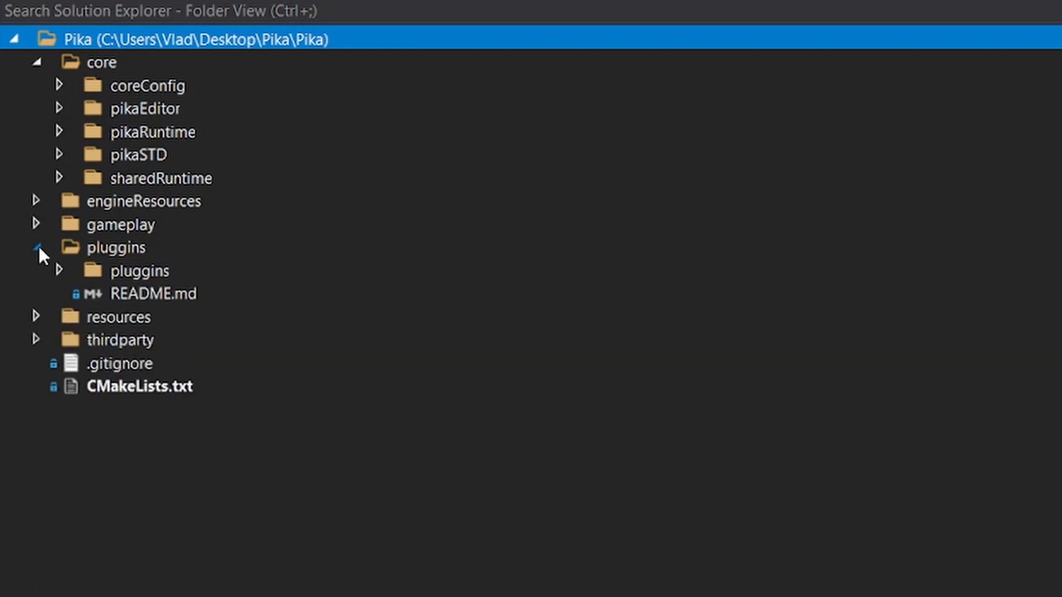
{"action": "left_click", "coordinate": [58, 155]}
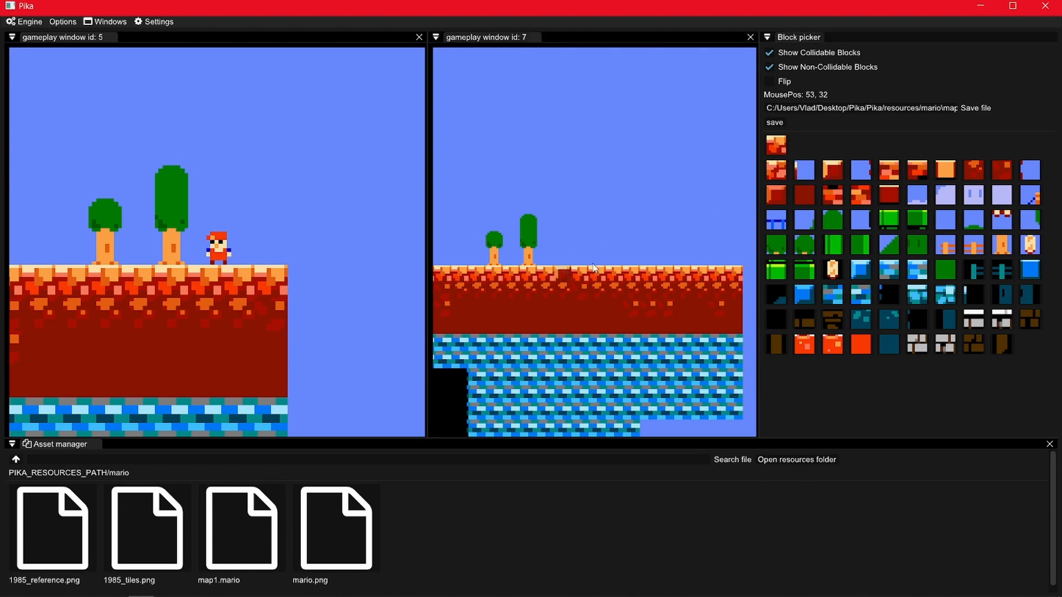
Step: Focus gameplay window 7 while the Mario level runs in two windows beside the Block picker
{"action": "left_click", "coordinate": [677, 206]}
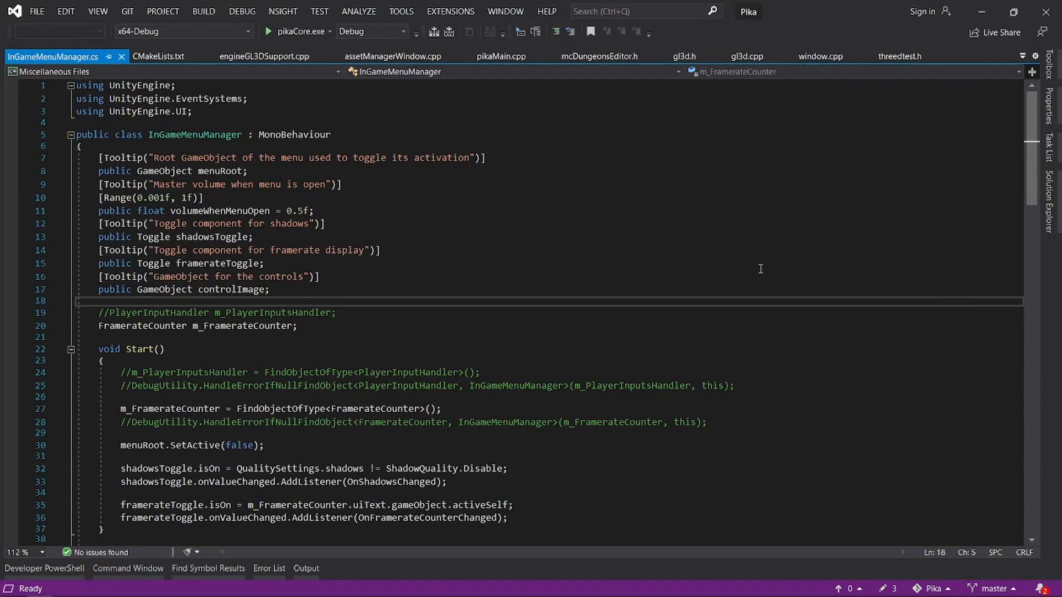
Step: Review gameLayer.cpp, then show the successful cmakeSetup2 build log in the Output window
{"action": "scroll", "scroll_direction": "down", "scroll_amount": 3}
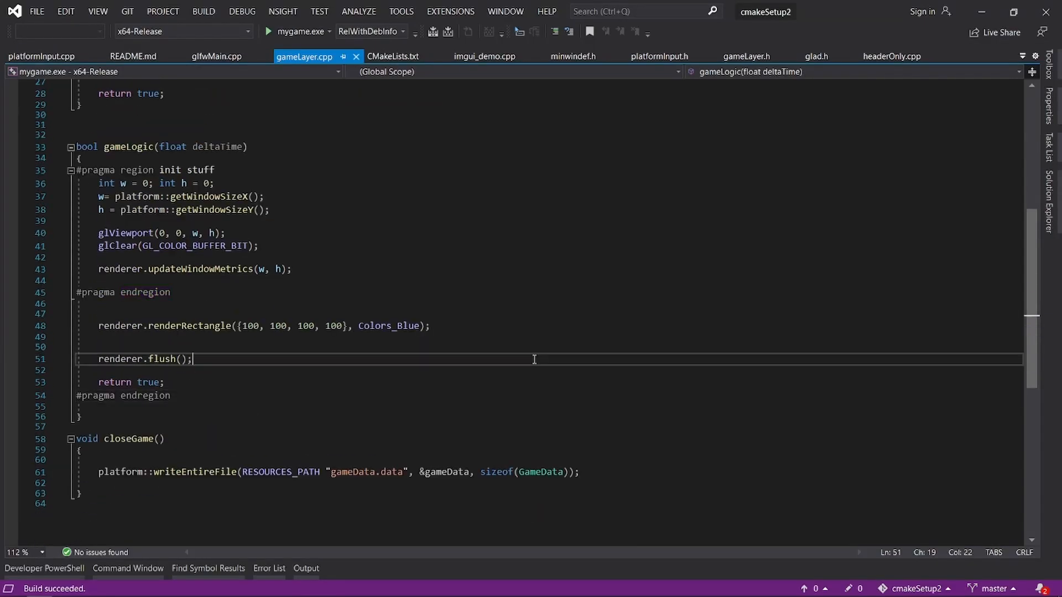
{"action": "left_click", "coordinate": [267, 31]}
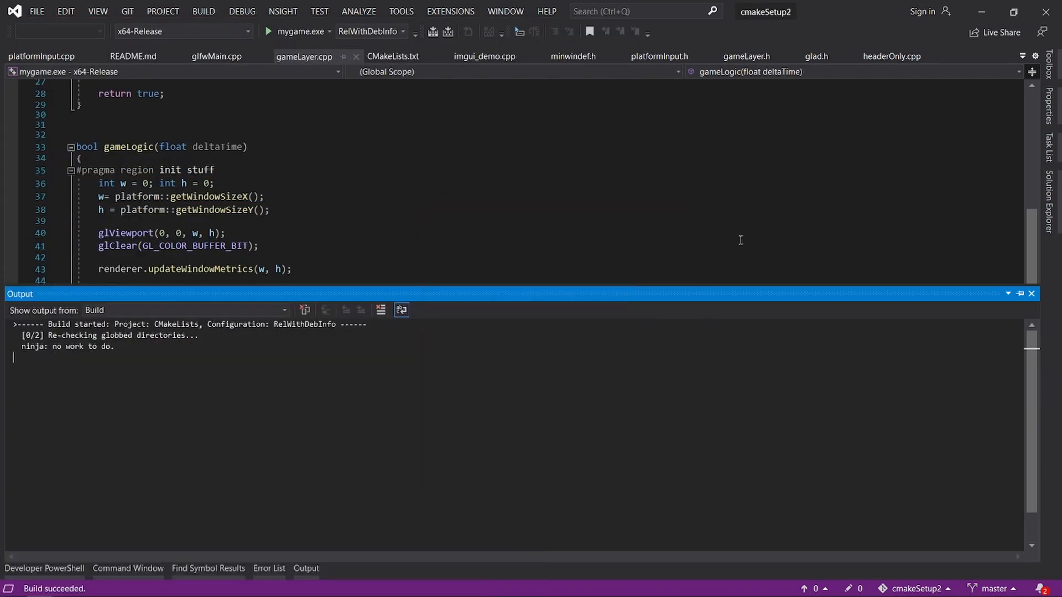
{"action": "left_click", "coordinate": [1030, 293]}
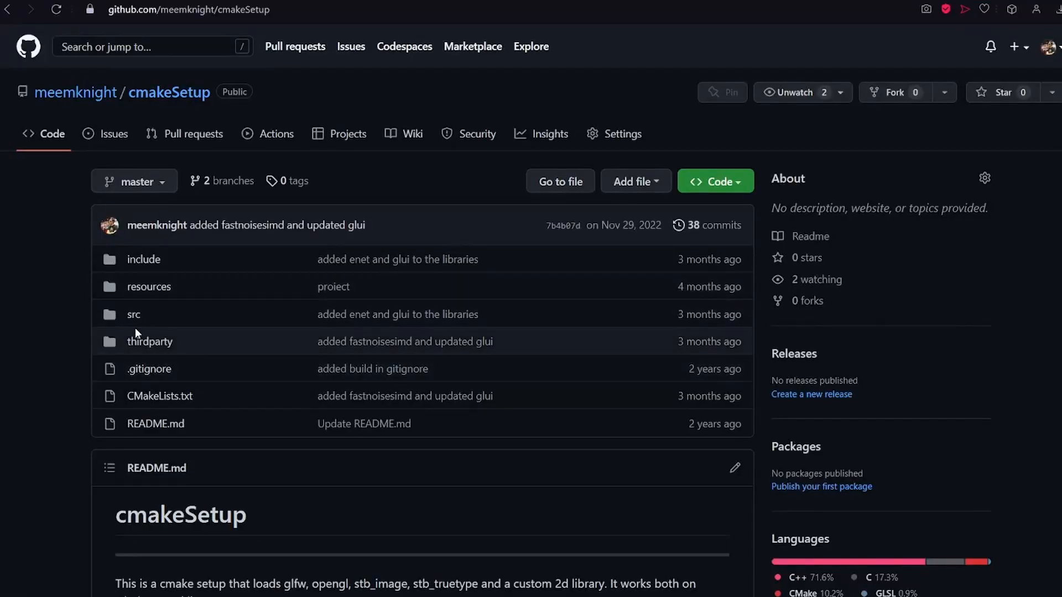
Step: Read the cmakeSetup README down to its Configurations notes and back, then select map.png
{"action": "scroll", "scroll_direction": "down", "scroll_amount": 3}
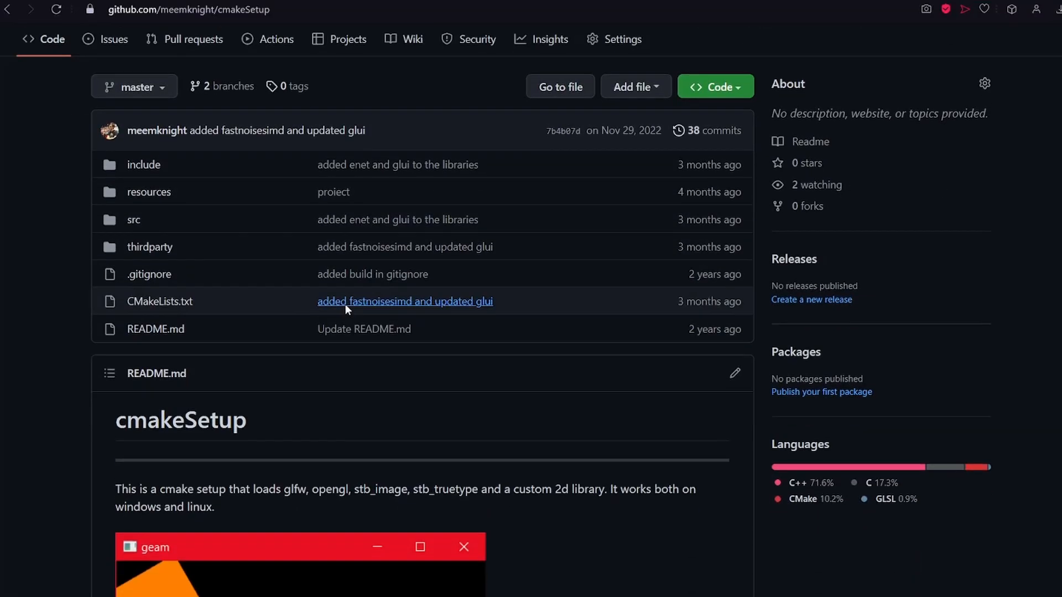
{"action": "scroll", "scroll_direction": "down", "scroll_amount": 3}
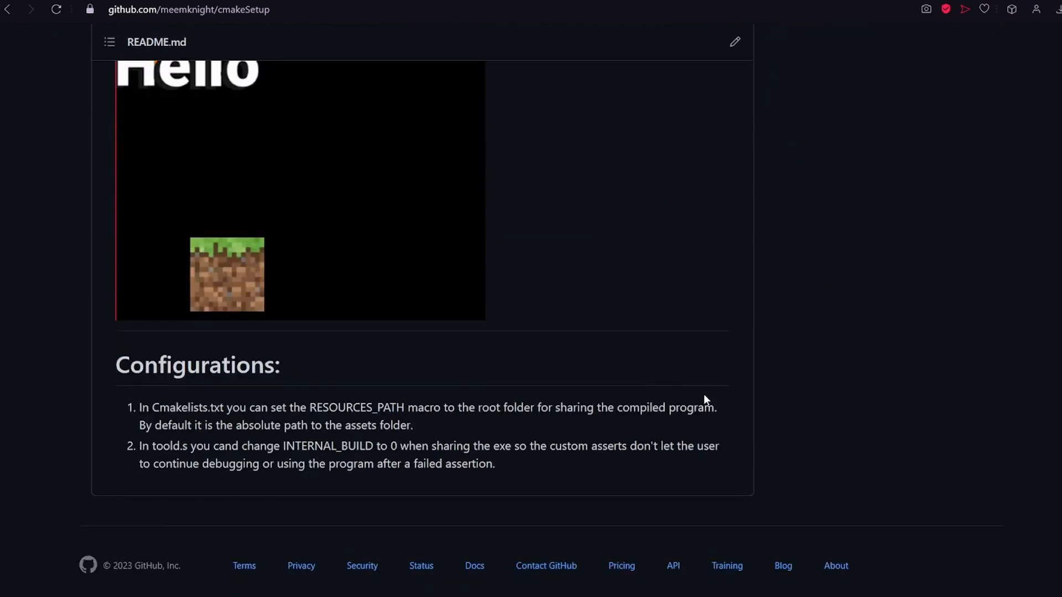
{"action": "scroll", "scroll_direction": "up", "scroll_amount": 3}
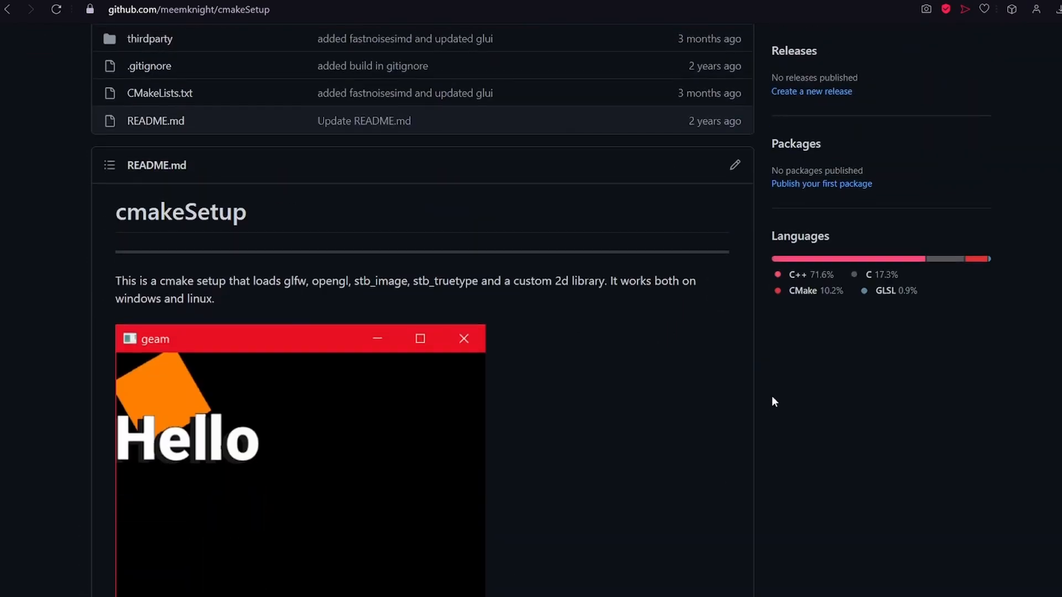
{"action": "scroll", "scroll_direction": "up", "scroll_amount": 3}
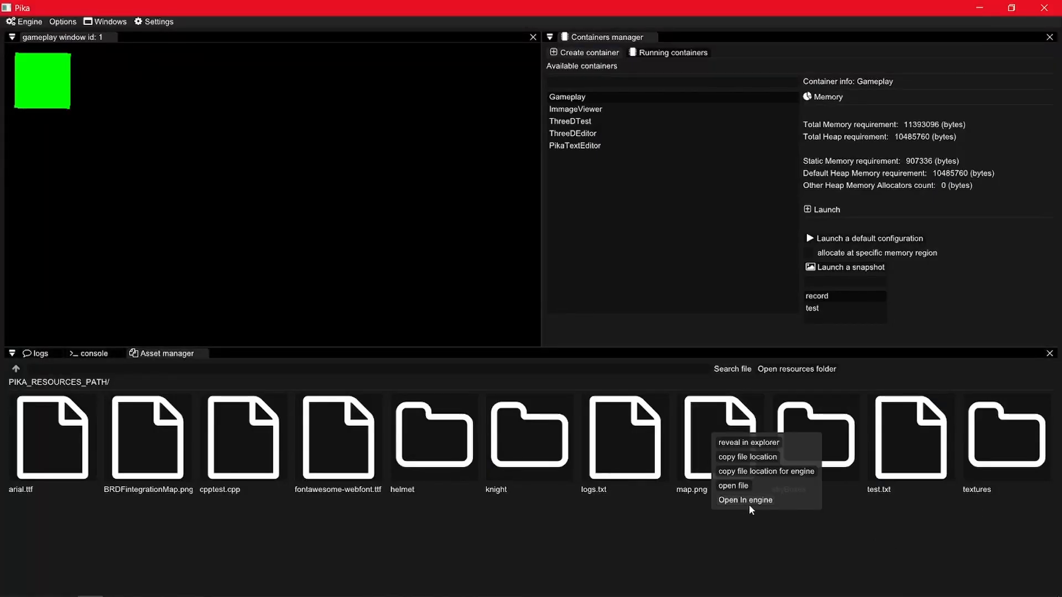
{"action": "left_click", "coordinate": [745, 500]}
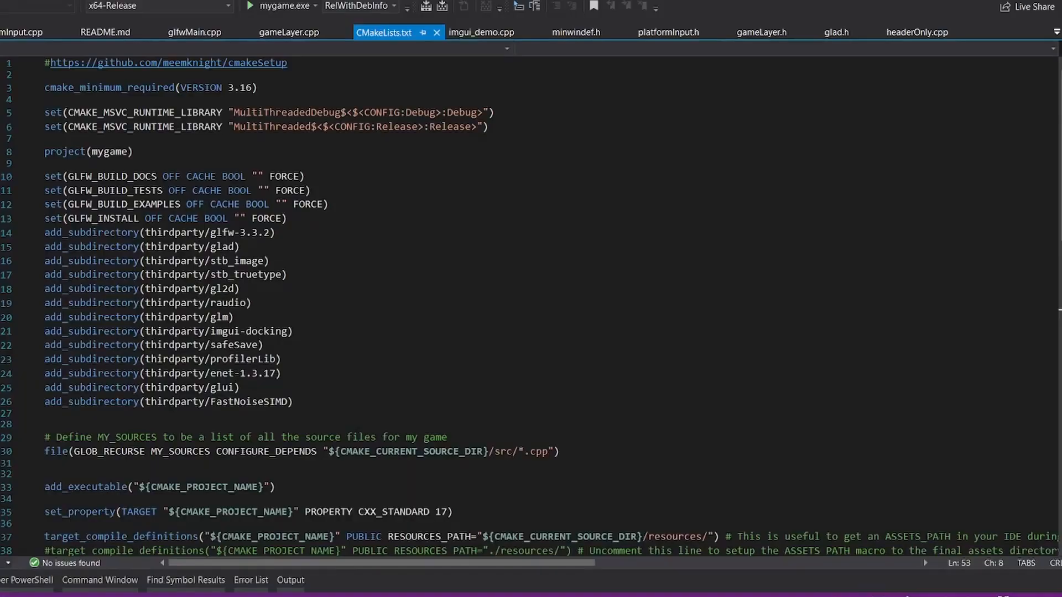
Step: Launch mygame.exe to show its blue square on black, then close the game window
{"action": "left_click", "coordinate": [133, 151]}
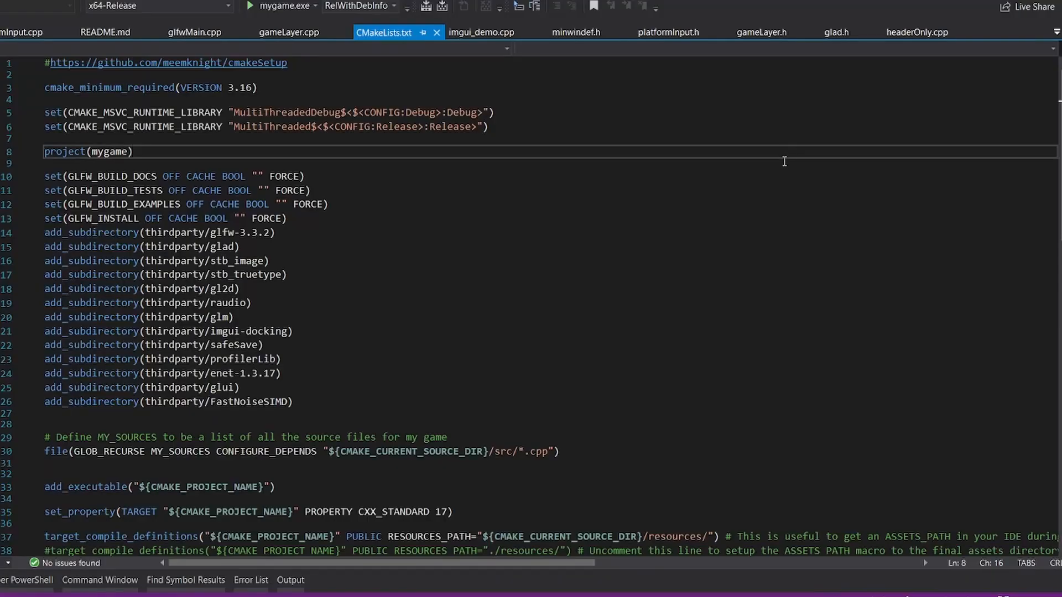
{"action": "scroll", "scroll_direction": "down", "scroll_amount": 3}
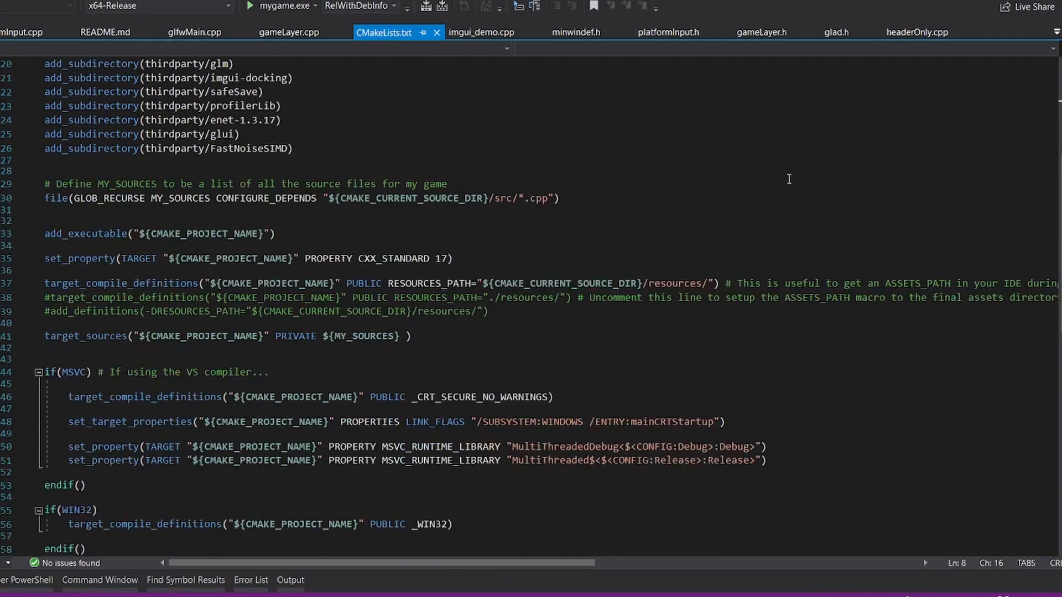
{"action": "scroll", "scroll_direction": "down", "scroll_amount": 3}
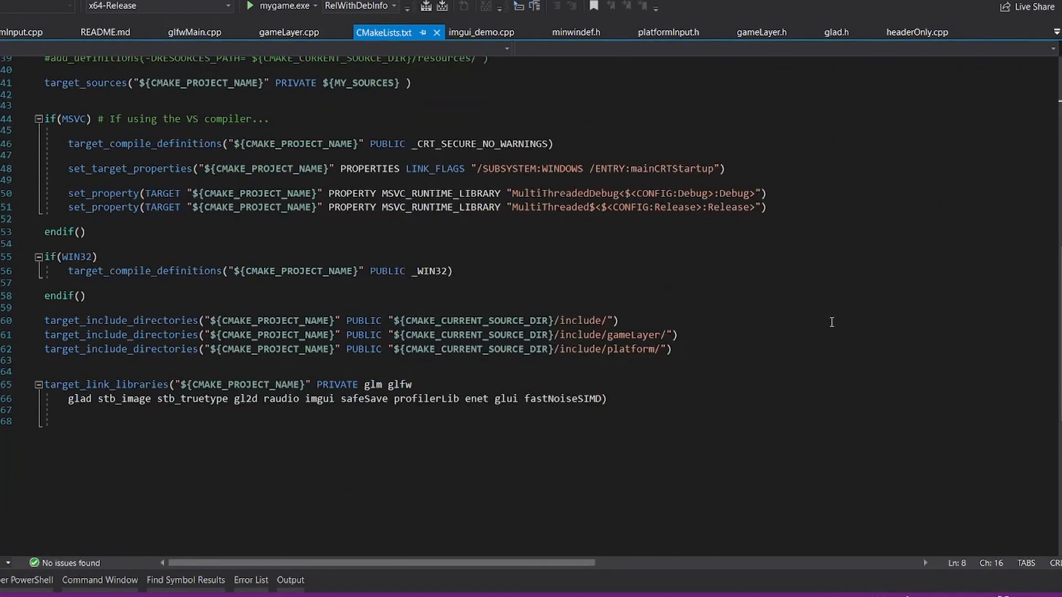
{"action": "scroll", "scroll_direction": "up", "scroll_amount": 3}
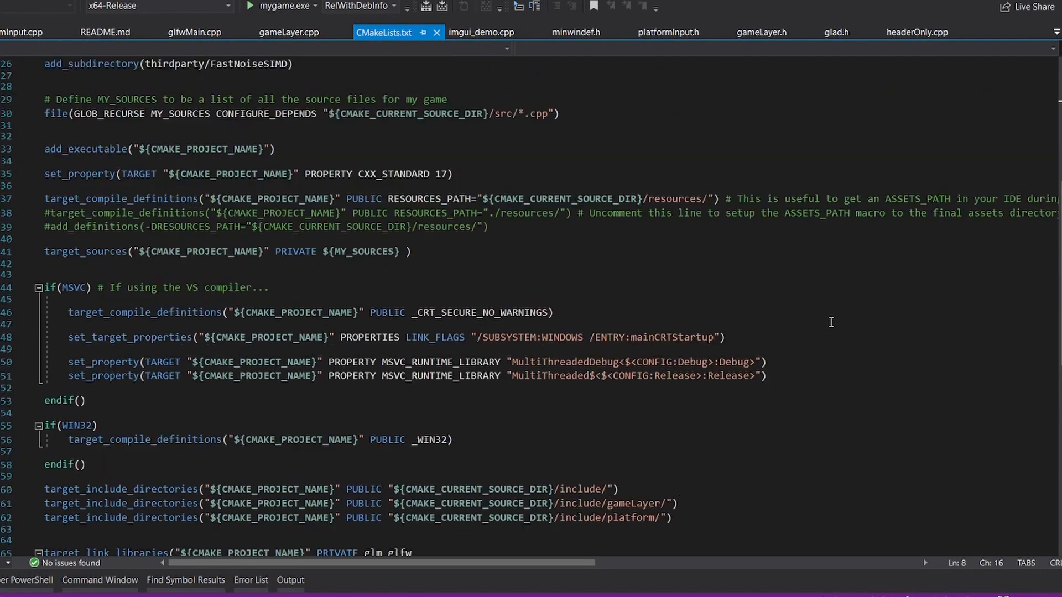
{"action": "left_click", "coordinate": [288, 32]}
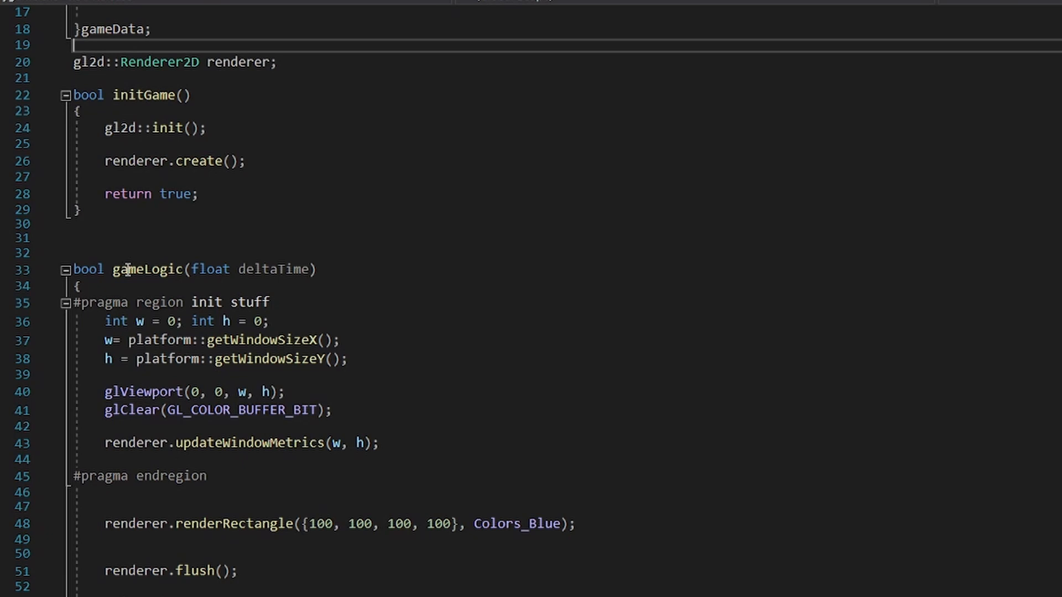
{"action": "scroll", "scroll_direction": "down", "scroll_amount": 3}
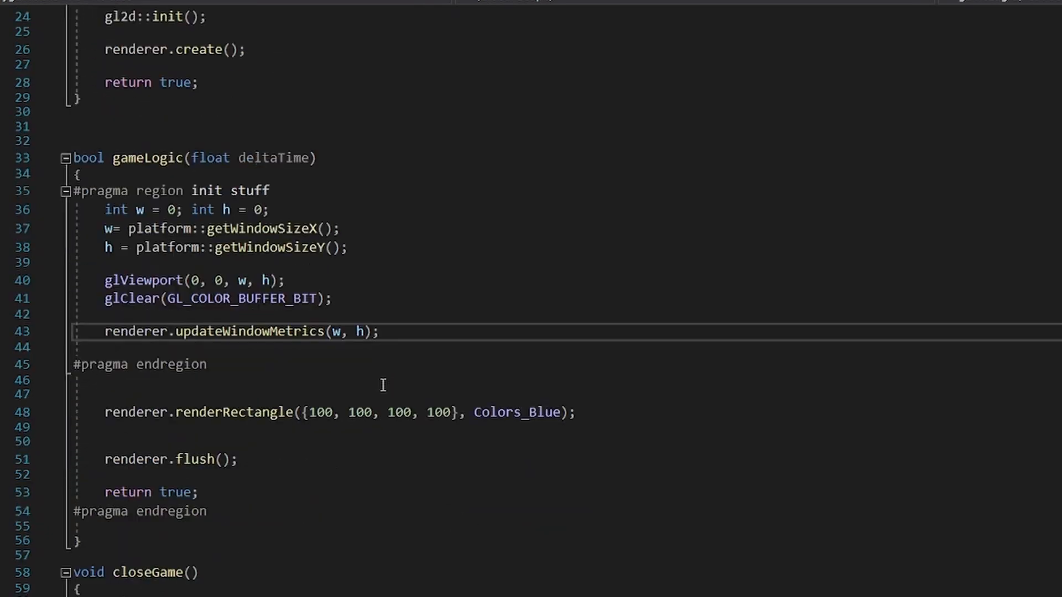
{"action": "scroll", "scroll_direction": "down", "scroll_amount": 3}
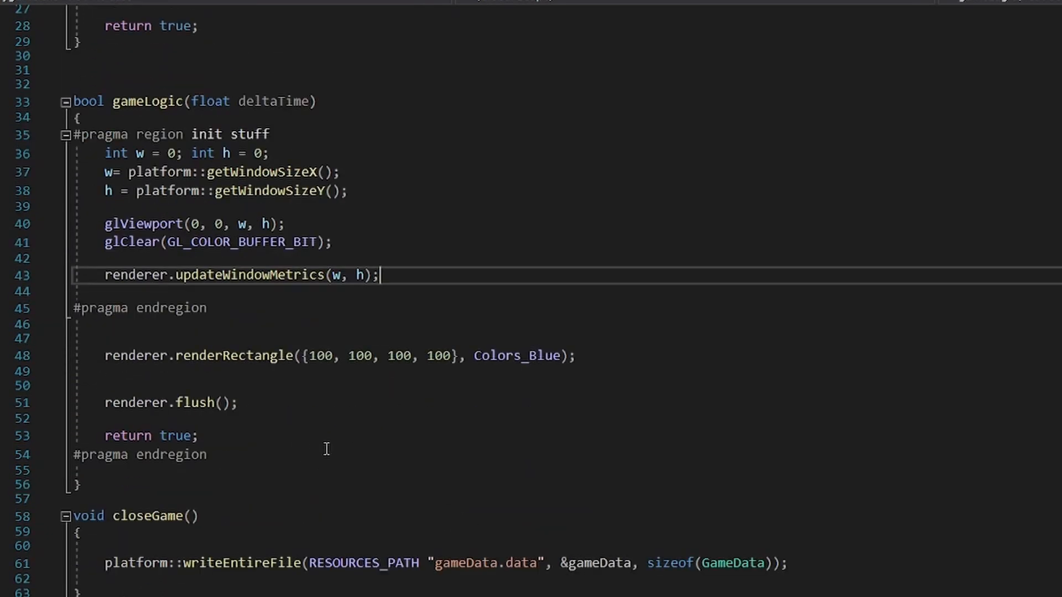
{"action": "scroll", "scroll_direction": "up", "scroll_amount": 3}
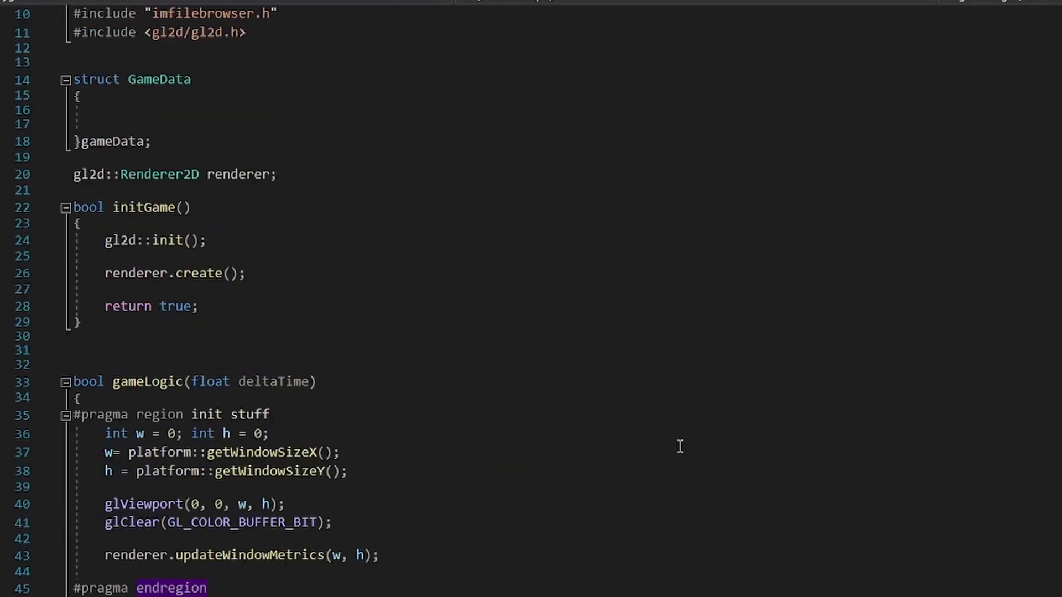
{"action": "mouse_move", "coordinate": [566, 368]}
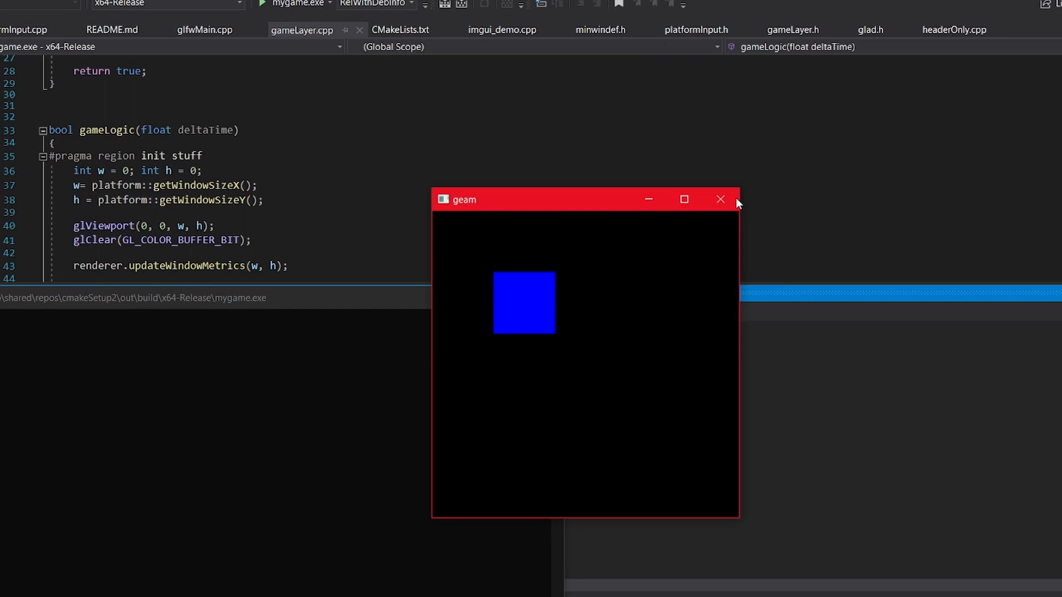
{"action": "left_click", "coordinate": [720, 199]}
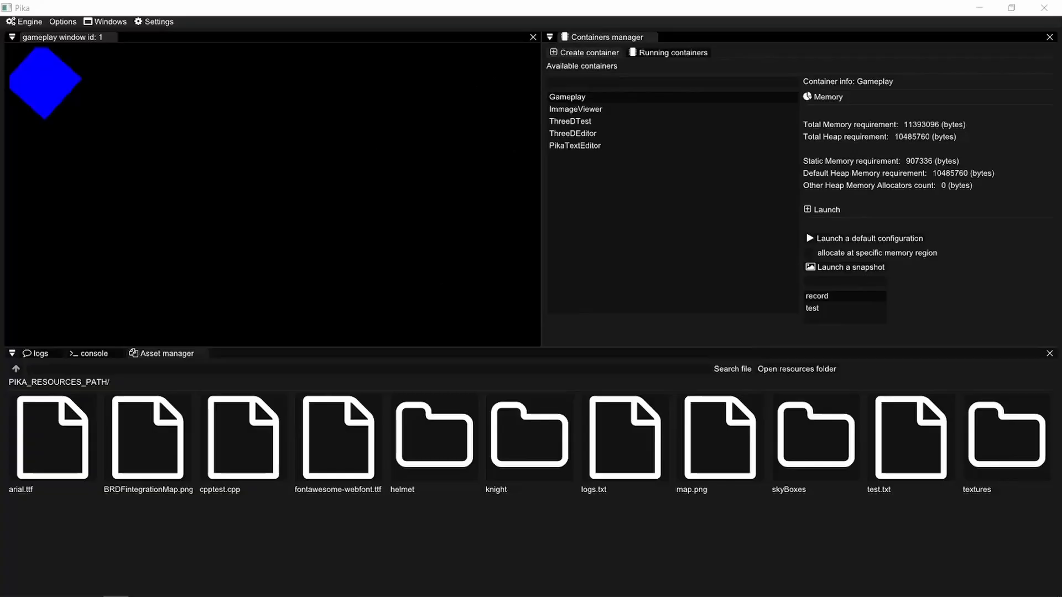
Step: Bring up actions in the running Gameplay container beside the containers manager and asset browser
{"action": "right_click", "coordinate": [719, 433]}
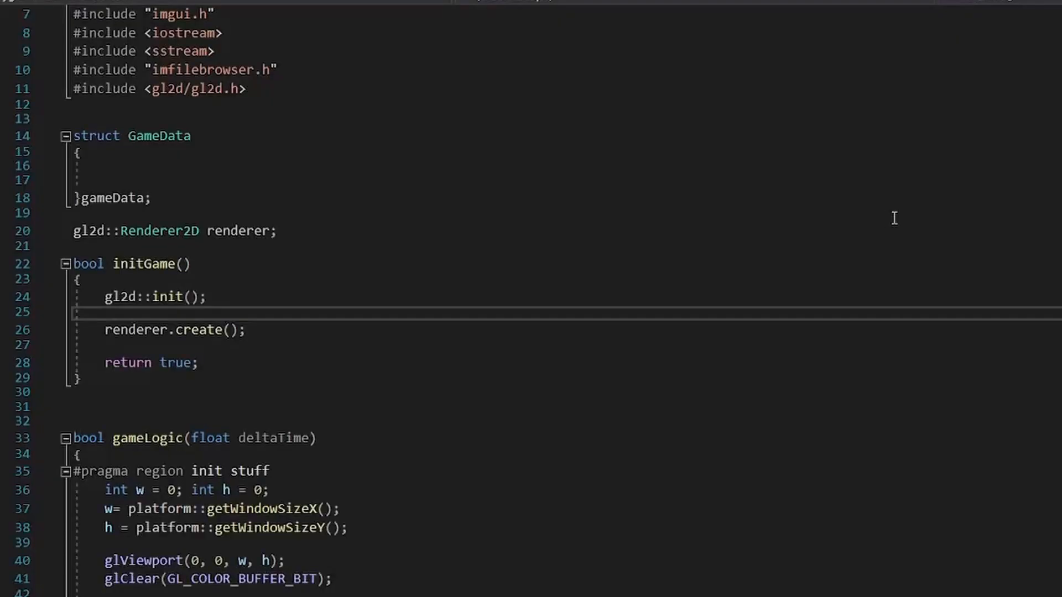
Step: Scroll through gameLayer.cpp to show the includes, GameData struct and initGame
{"action": "scroll", "scroll_direction": "down", "scroll_amount": 3}
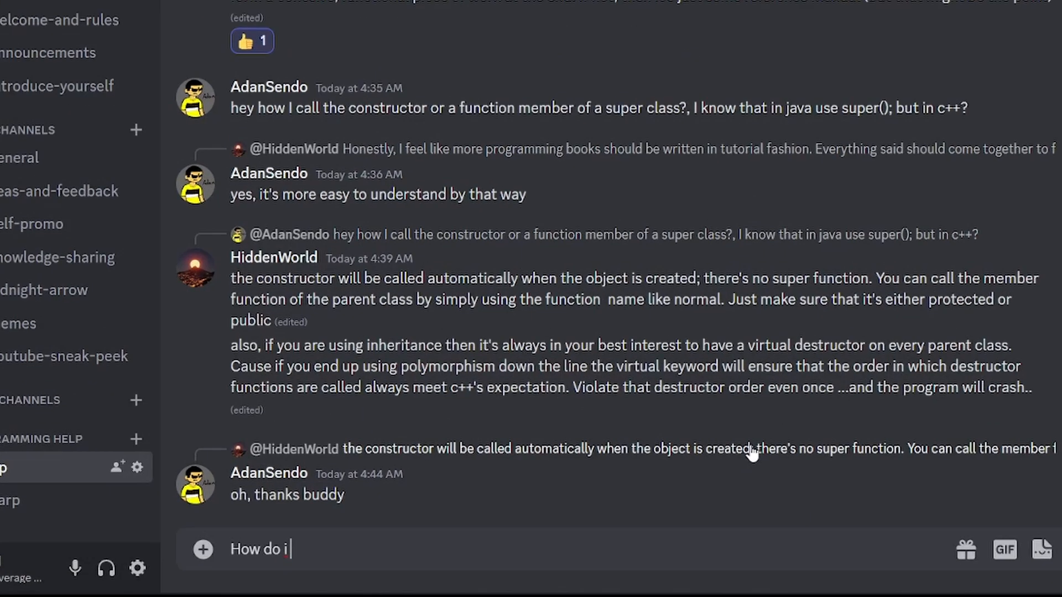
Step: Finish the 'game engine, please he' message, then browse the Low Level Game Dev server's #graphics resources
{"action": "type", "text": "game engine, please he"}
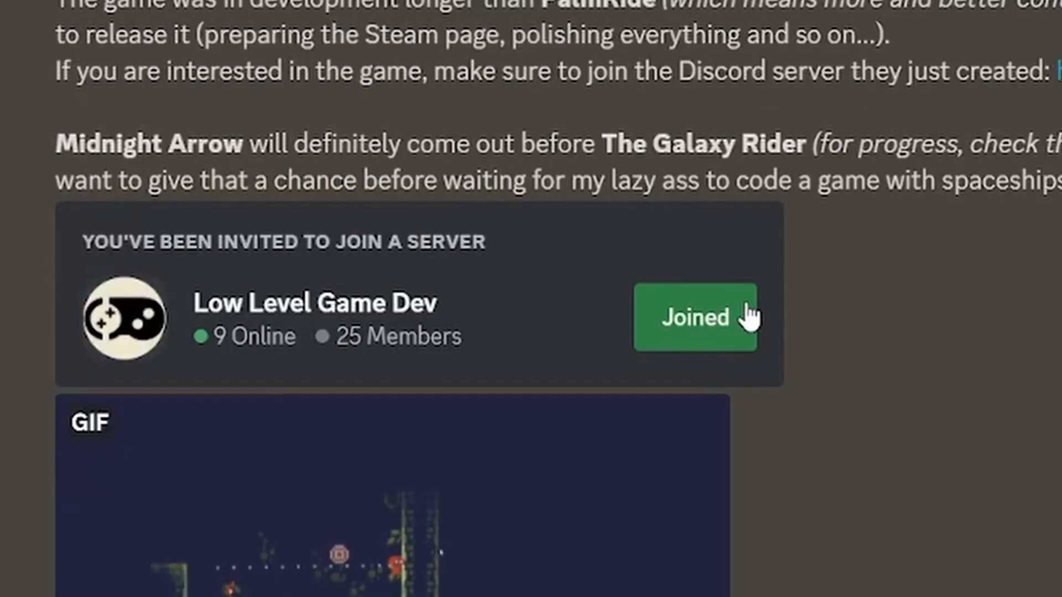
{"action": "left_click", "coordinate": [695, 317]}
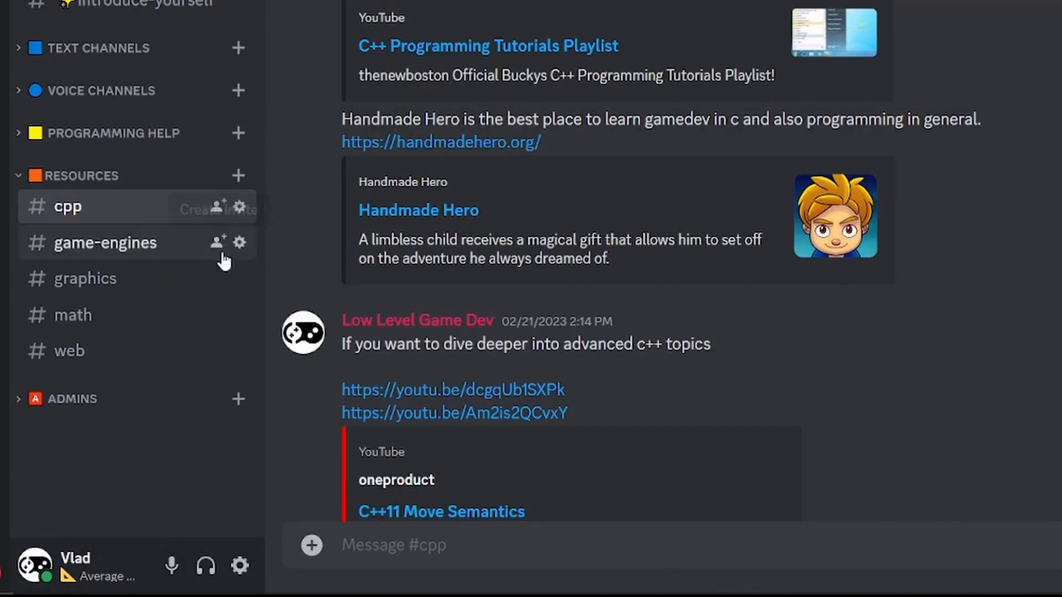
{"action": "left_click", "coordinate": [87, 279]}
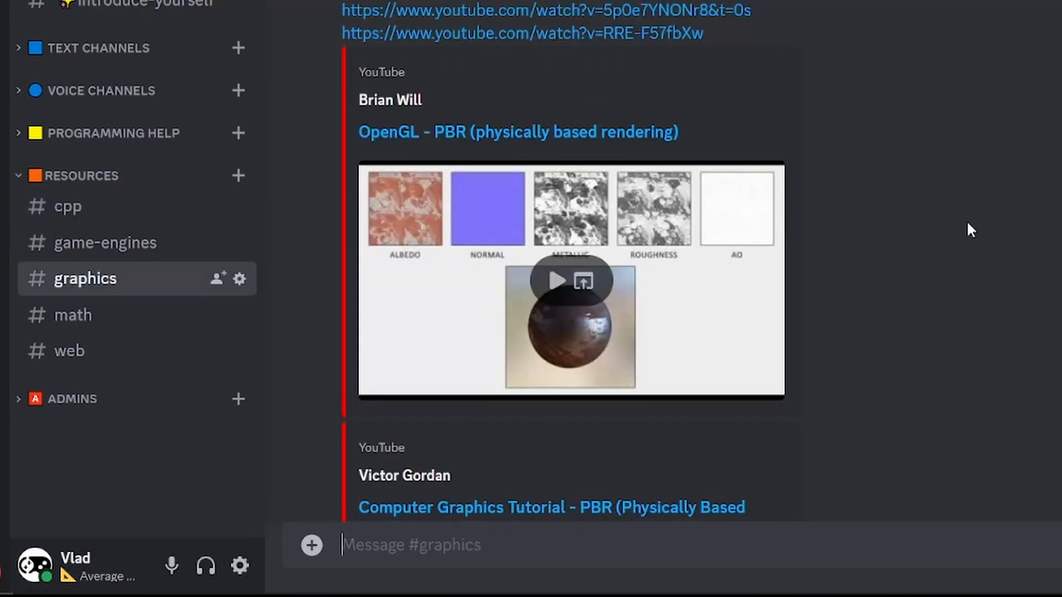
{"action": "scroll", "scroll_direction": "down", "scroll_amount": 3}
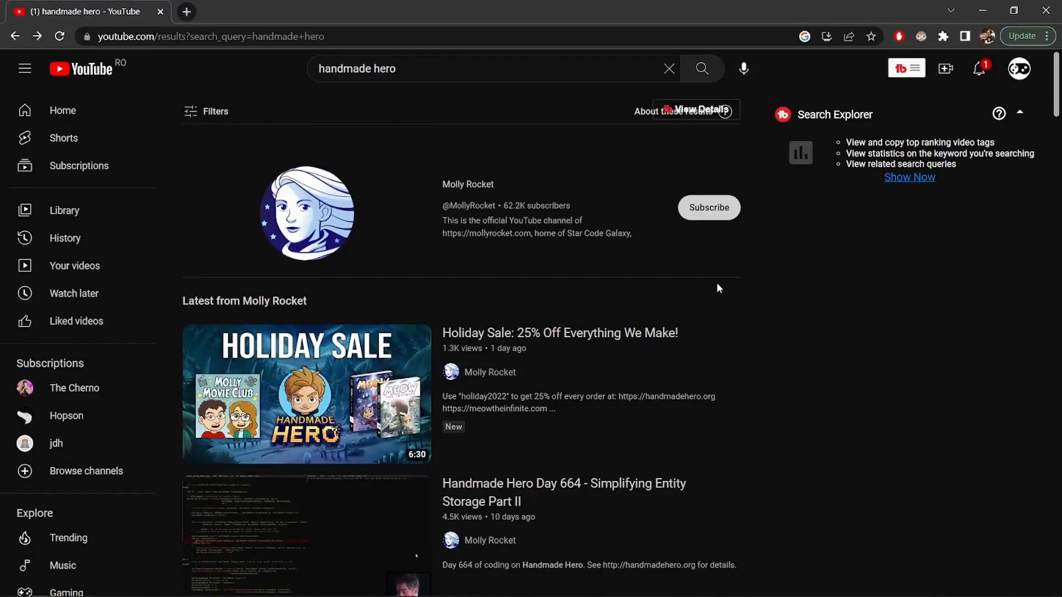
Step: Browse Molly Rocket's handmade hero channel, then scroll through javidx9's uploaded videos
{"action": "scroll", "scroll_direction": "down", "scroll_amount": 3}
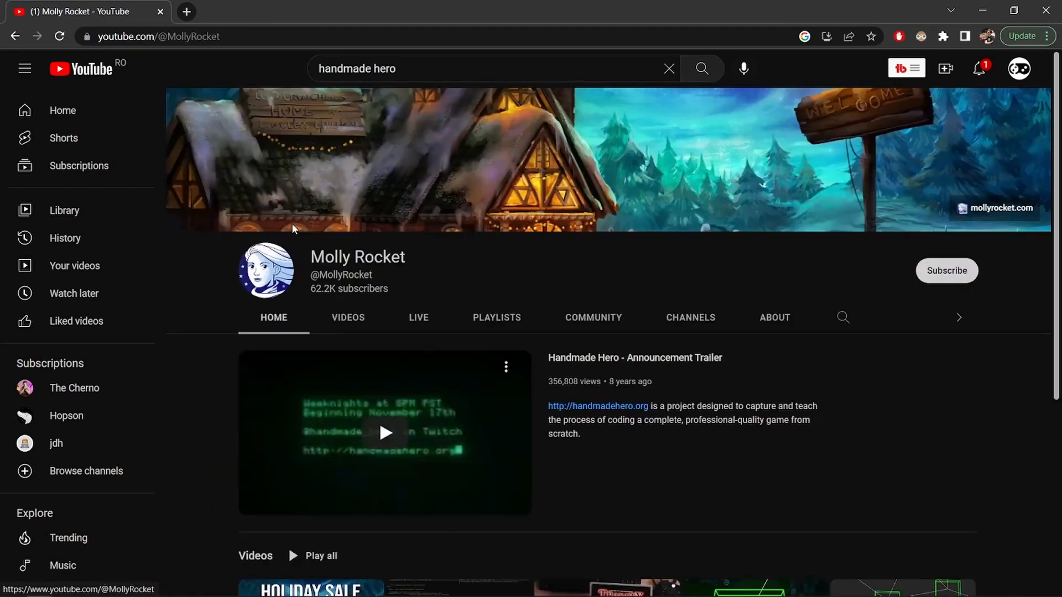
{"action": "scroll", "scroll_direction": "down", "scroll_amount": 3}
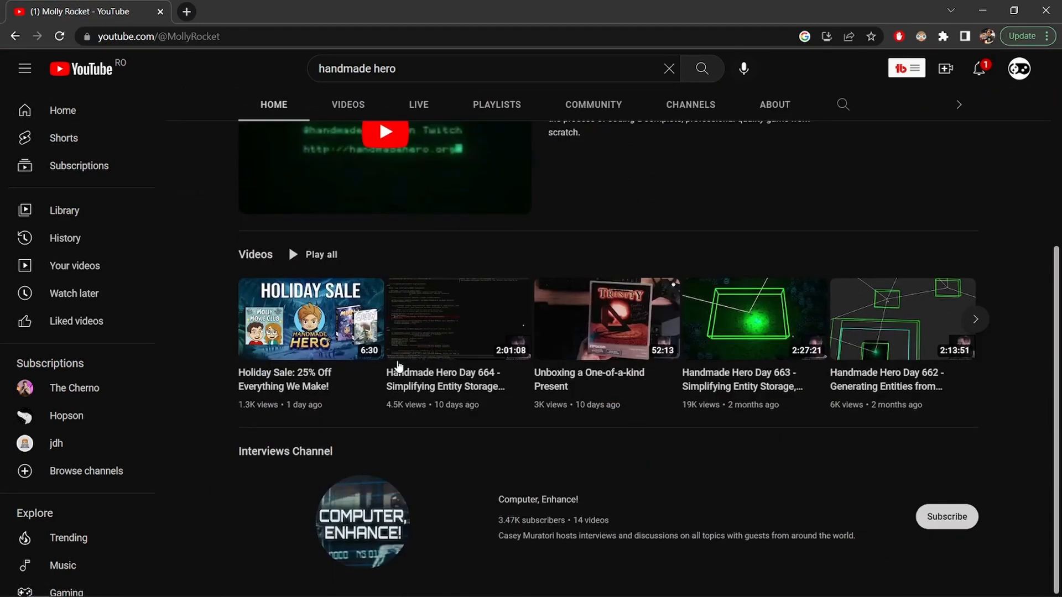
{"action": "scroll", "scroll_direction": "up", "scroll_amount": 3}
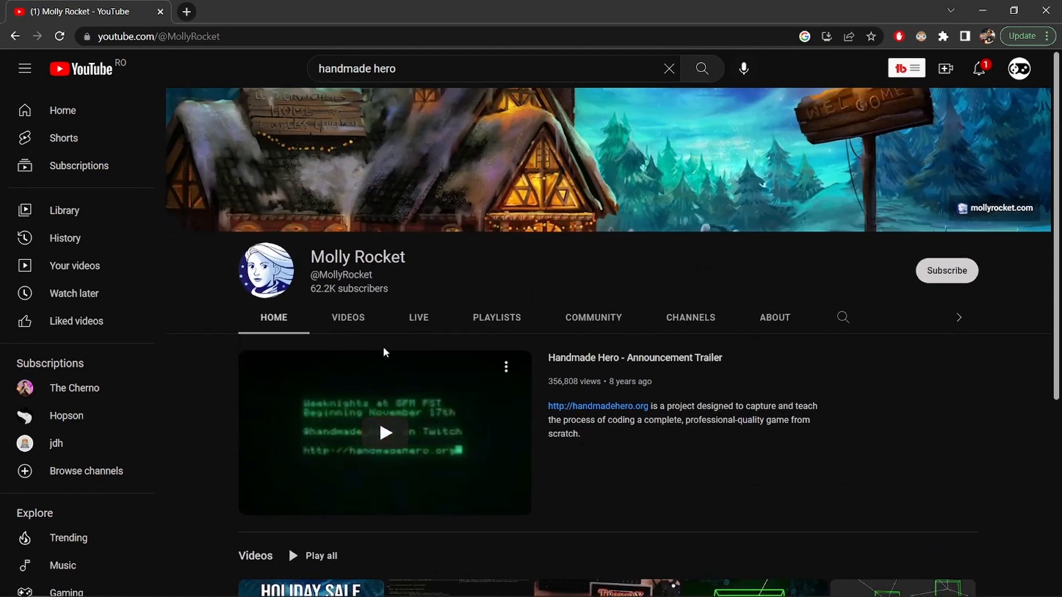
{"action": "left_click", "coordinate": [348, 317]}
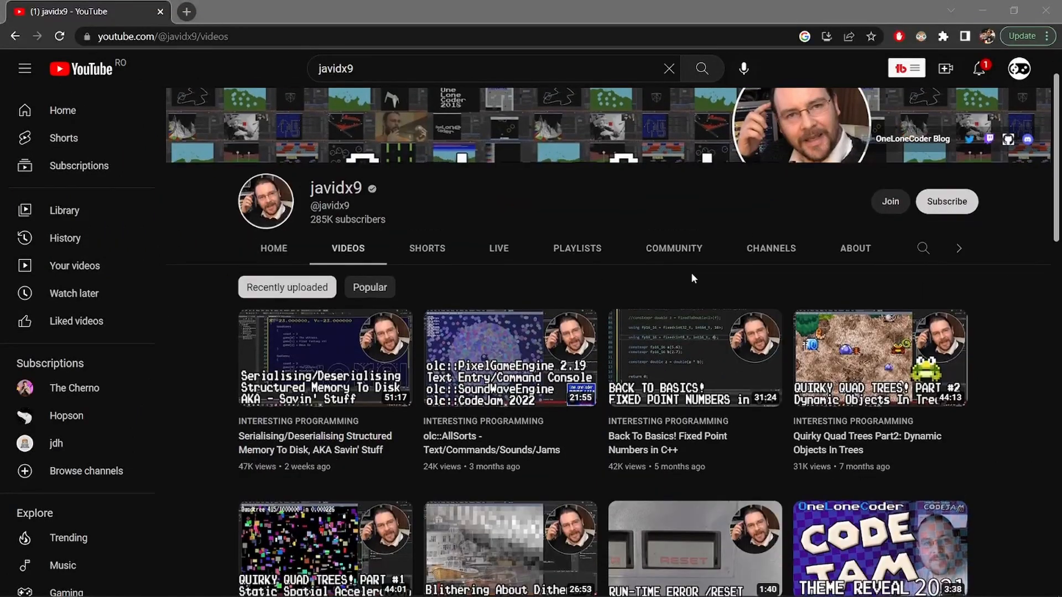
{"action": "scroll", "scroll_direction": "down", "scroll_amount": 3}
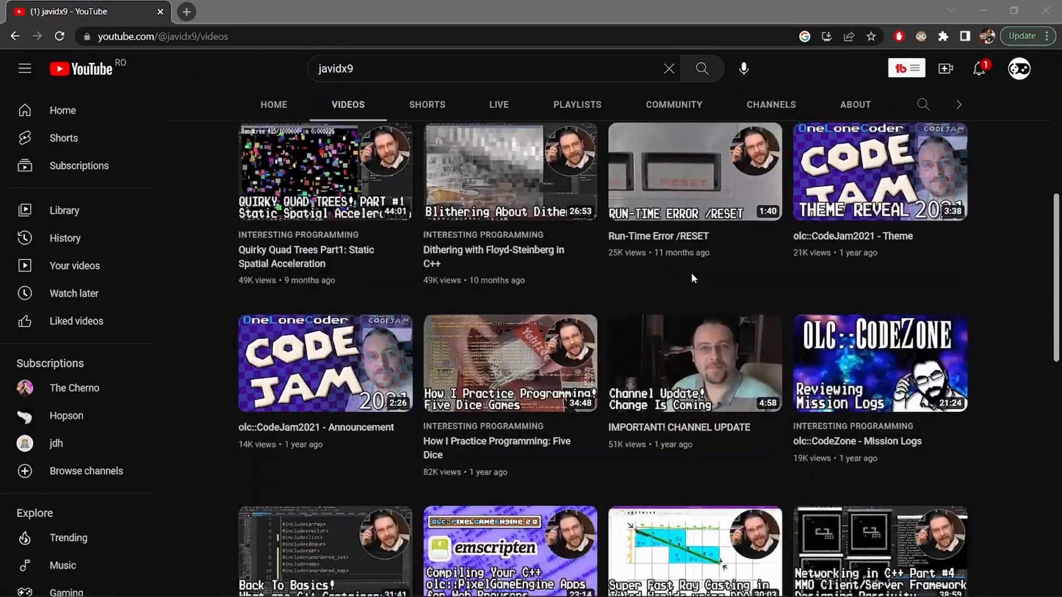
{"action": "scroll", "scroll_direction": "down", "scroll_amount": 3}
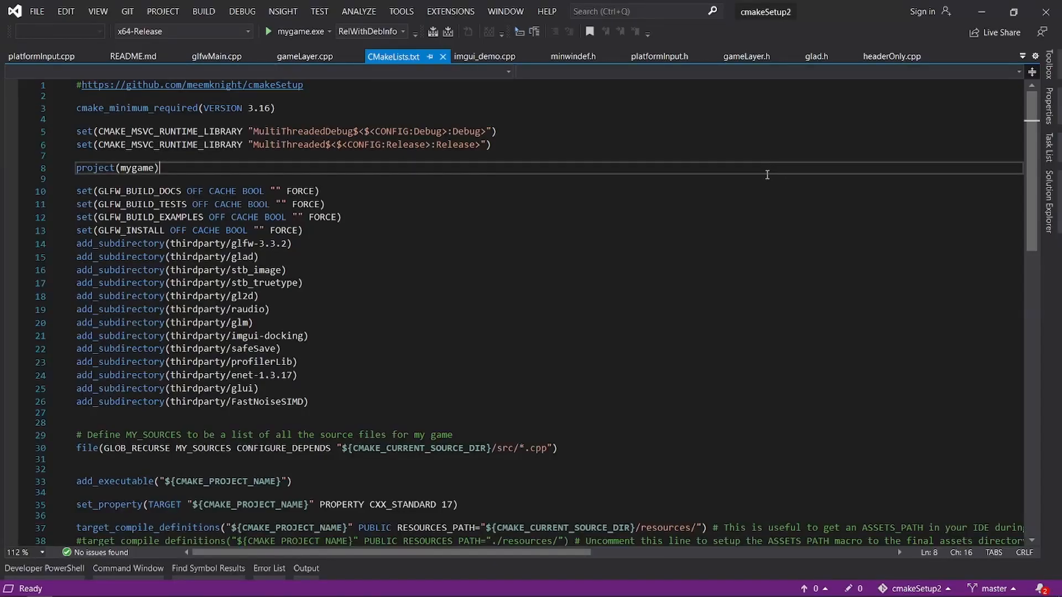
Step: Scroll through CMakeLists.txt and navigate File Explorer into the cmakeSetup2 folder
{"action": "scroll", "scroll_direction": "down", "scroll_amount": 3}
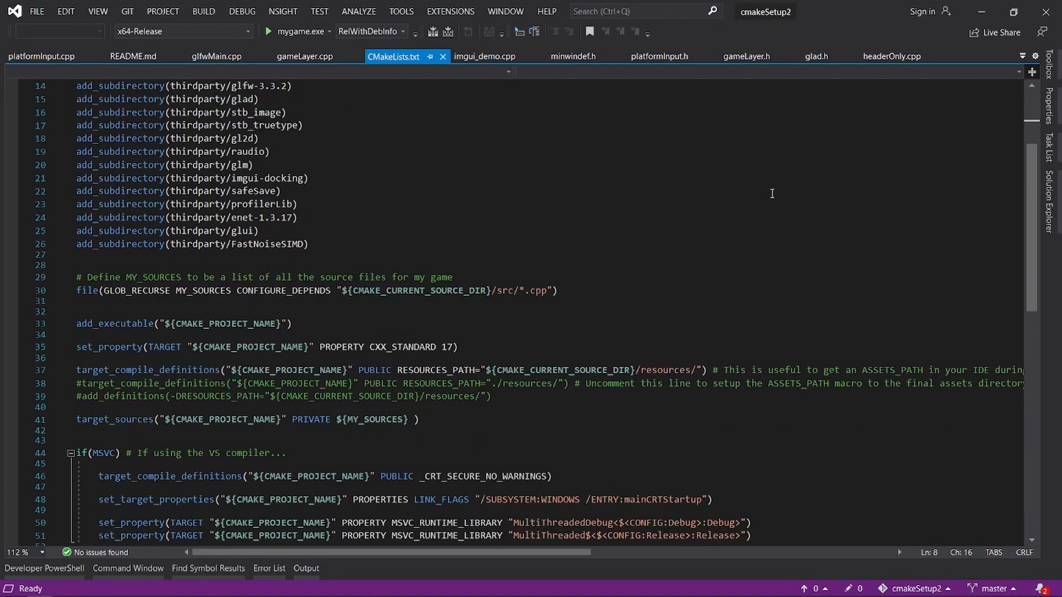
{"action": "scroll", "scroll_direction": "down", "scroll_amount": 3}
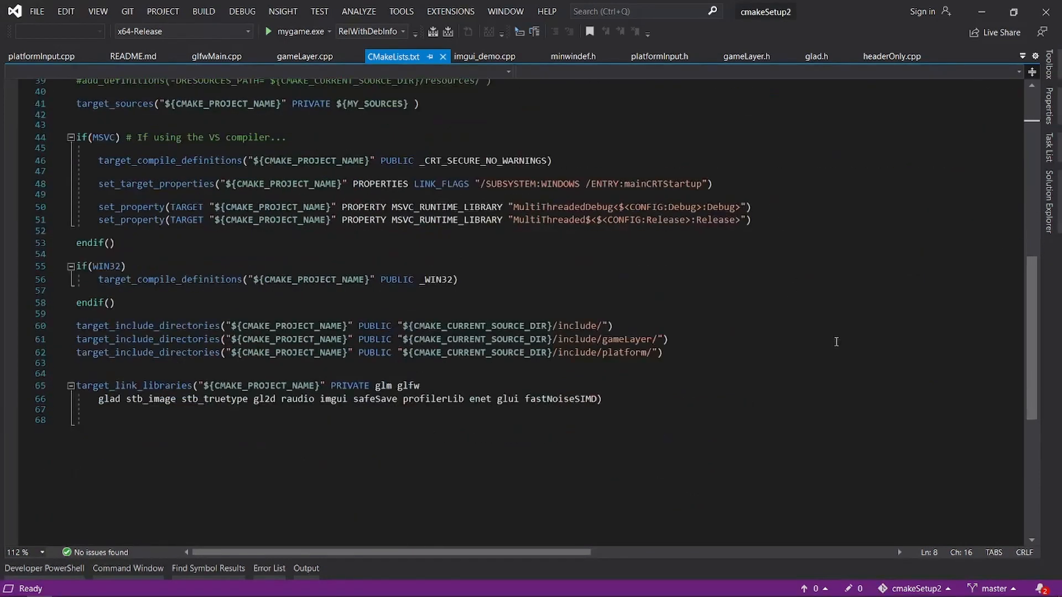
{"action": "scroll", "scroll_direction": "up", "scroll_amount": 3}
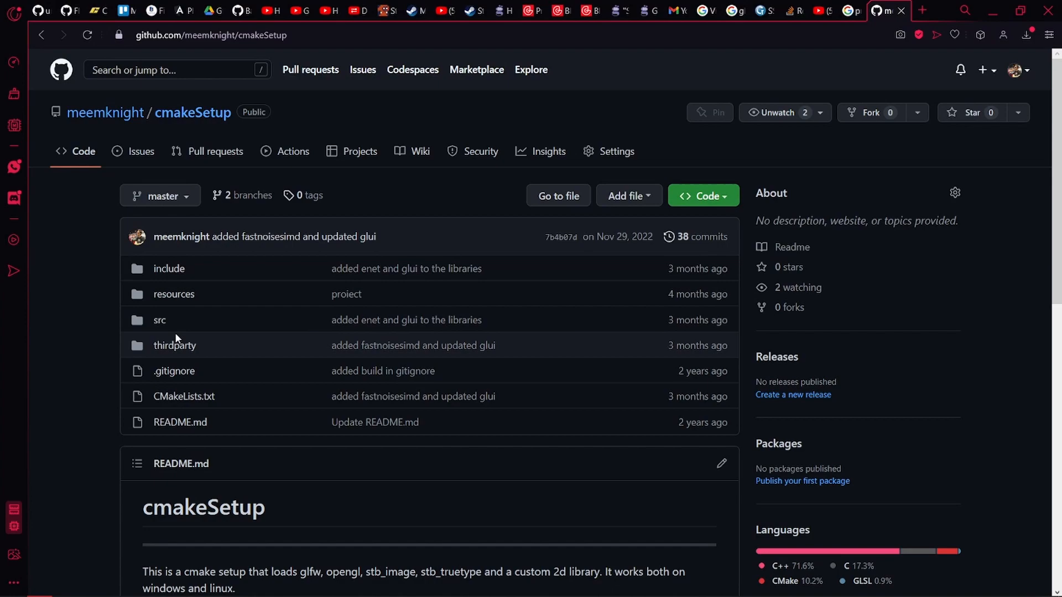
{"action": "scroll", "scroll_direction": "down", "scroll_amount": 3}
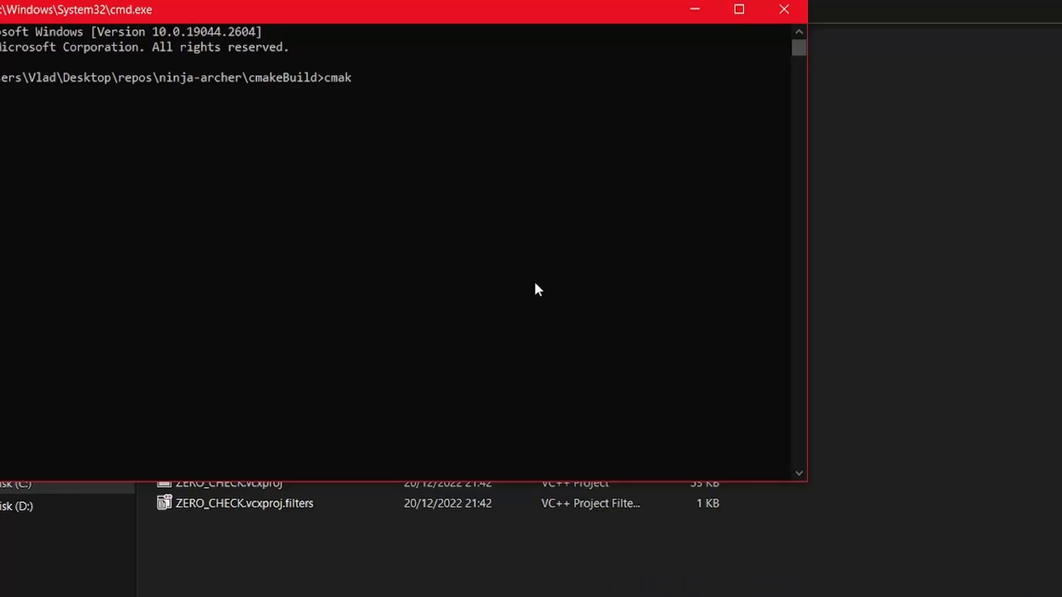
{"action": "key", "text": "Return"}
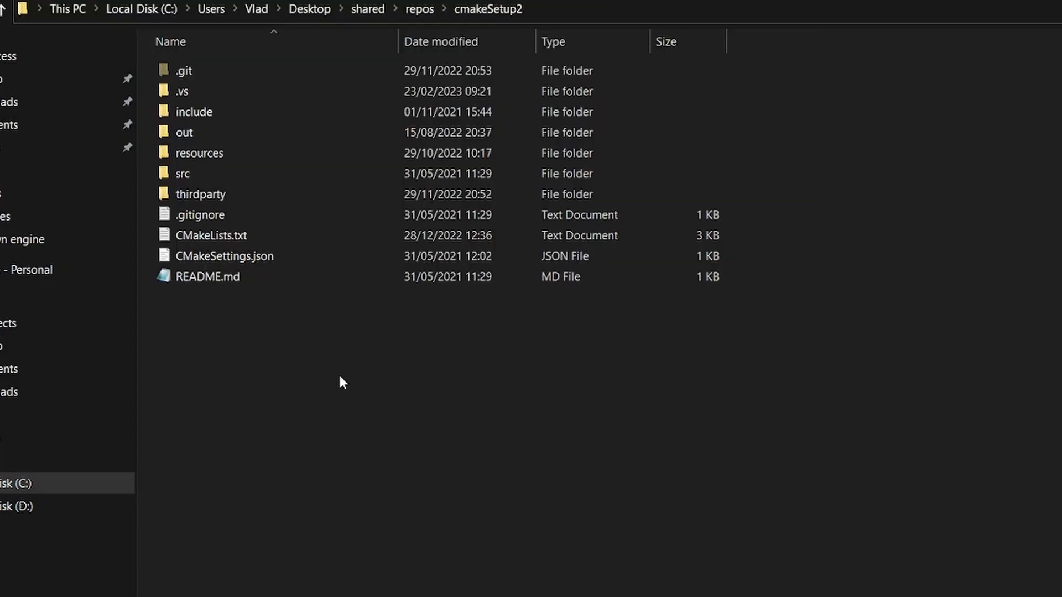
Step: Reopen the cmakeSetup2 folder in Visual Studio via Open with Visual Studio
{"action": "right_click", "coordinate": [342, 379]}
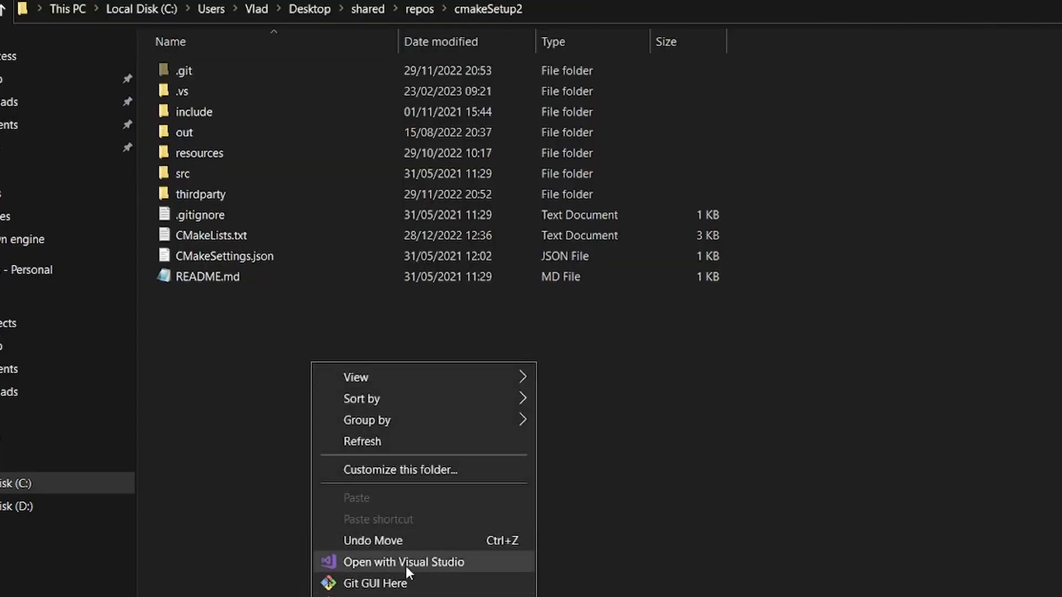
{"action": "left_click", "coordinate": [402, 562]}
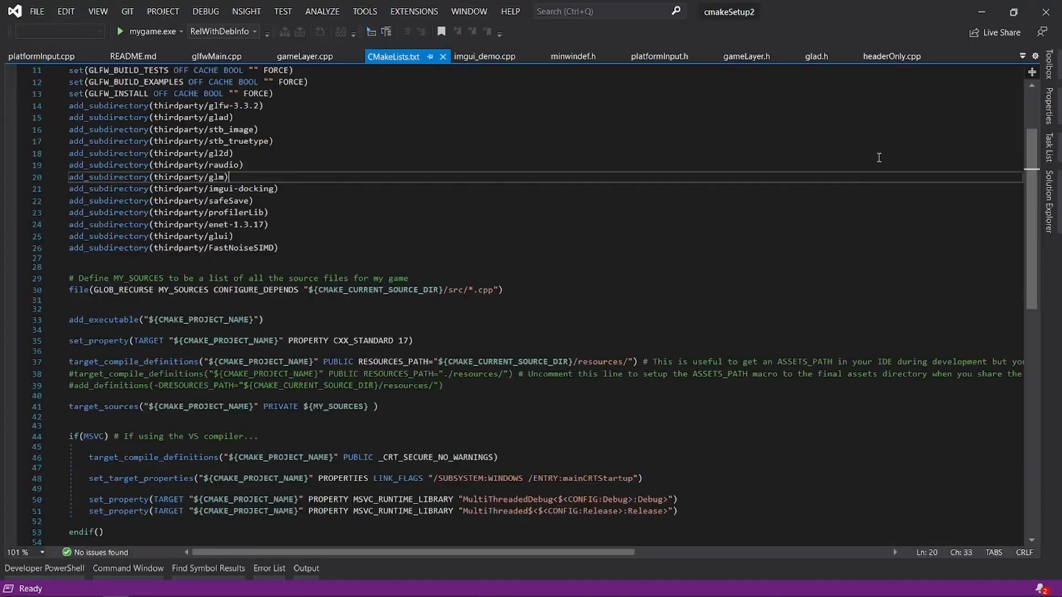
{"action": "left_click", "coordinate": [120, 31]}
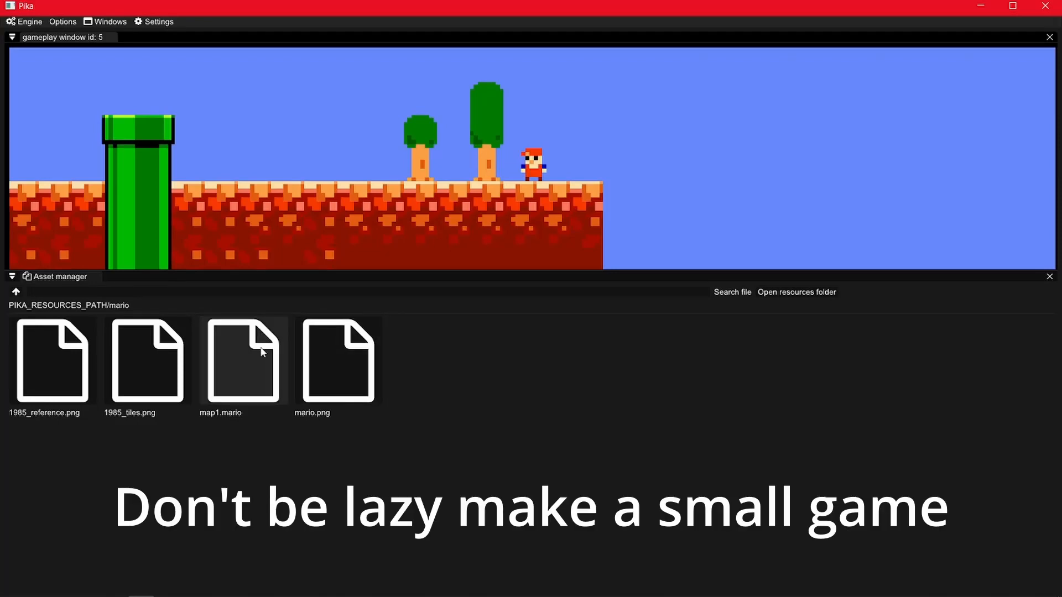
Step: Load the map1.mario level, then wishlist Midnight Arrow from its Steam store page
{"action": "double_click", "coordinate": [242, 361]}
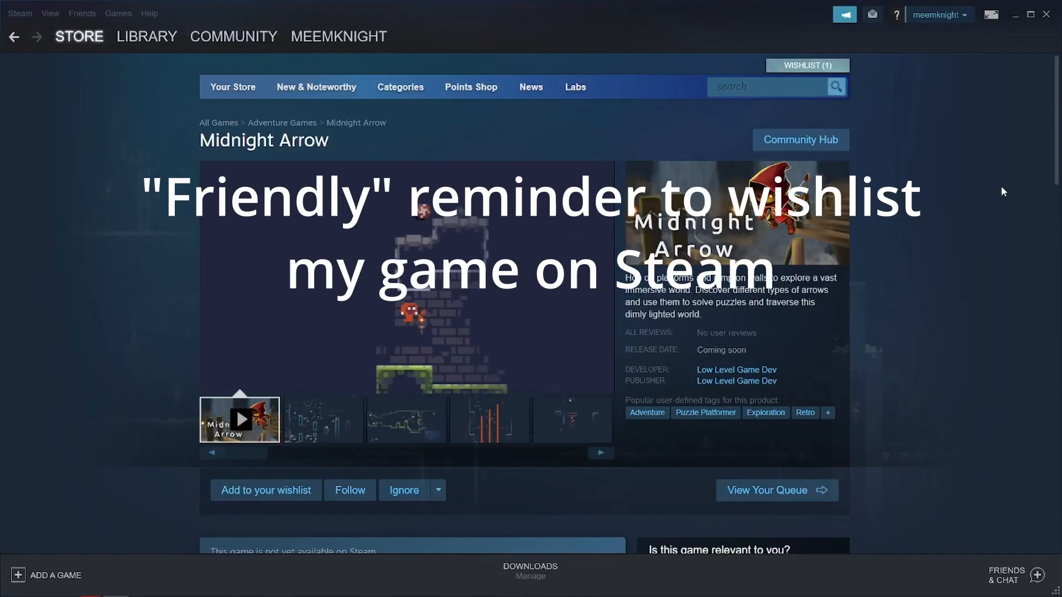
{"action": "scroll", "scroll_direction": "down", "scroll_amount": 3}
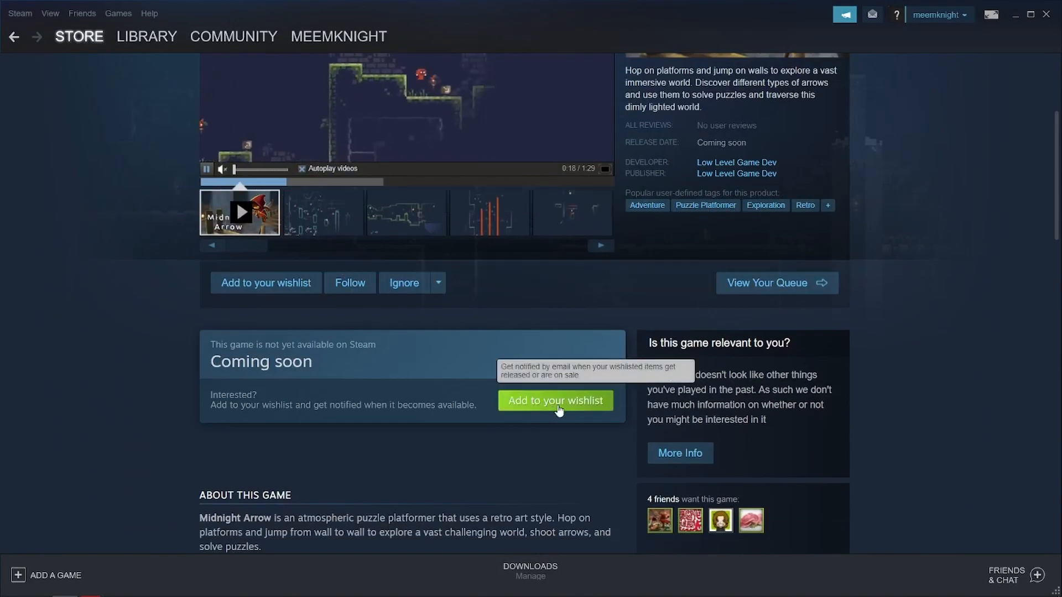
{"action": "left_click", "coordinate": [554, 401]}
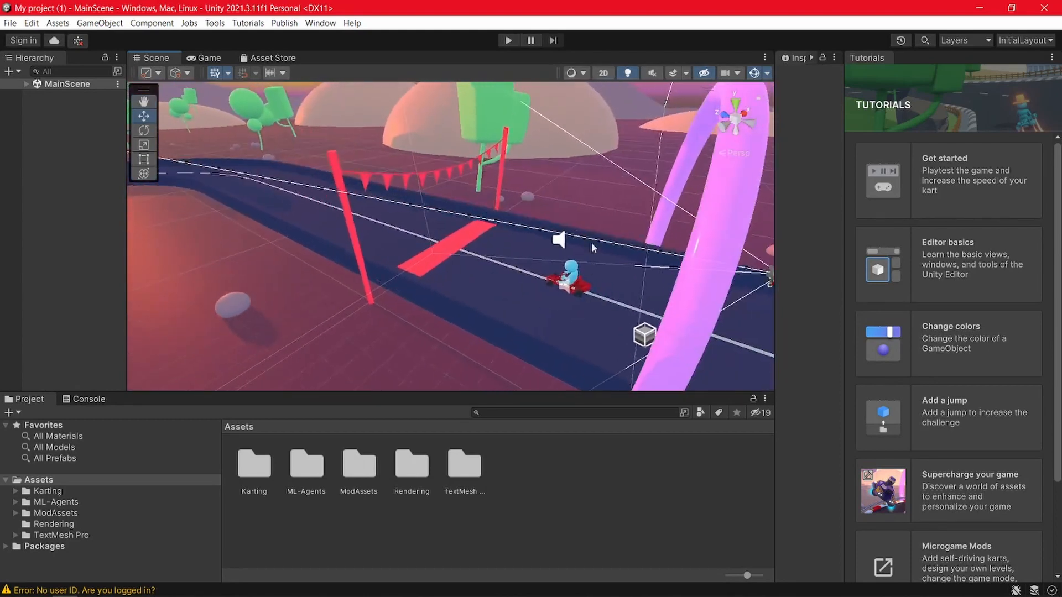
Step: Select the kart in the karting scene and inspect its physics components
{"action": "left_click", "coordinate": [570, 282]}
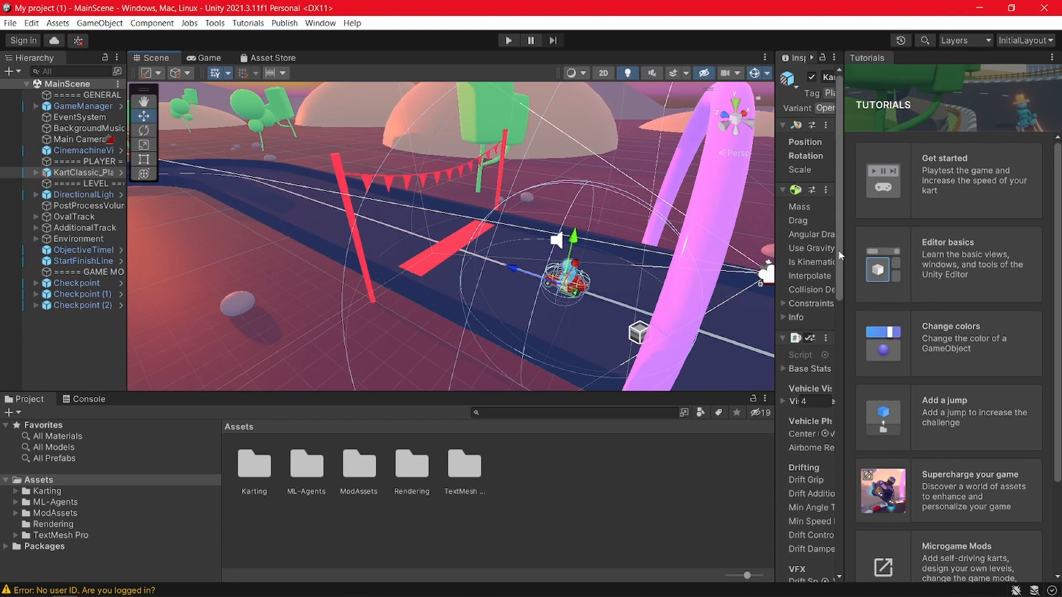
{"action": "left_click", "coordinate": [896, 59]}
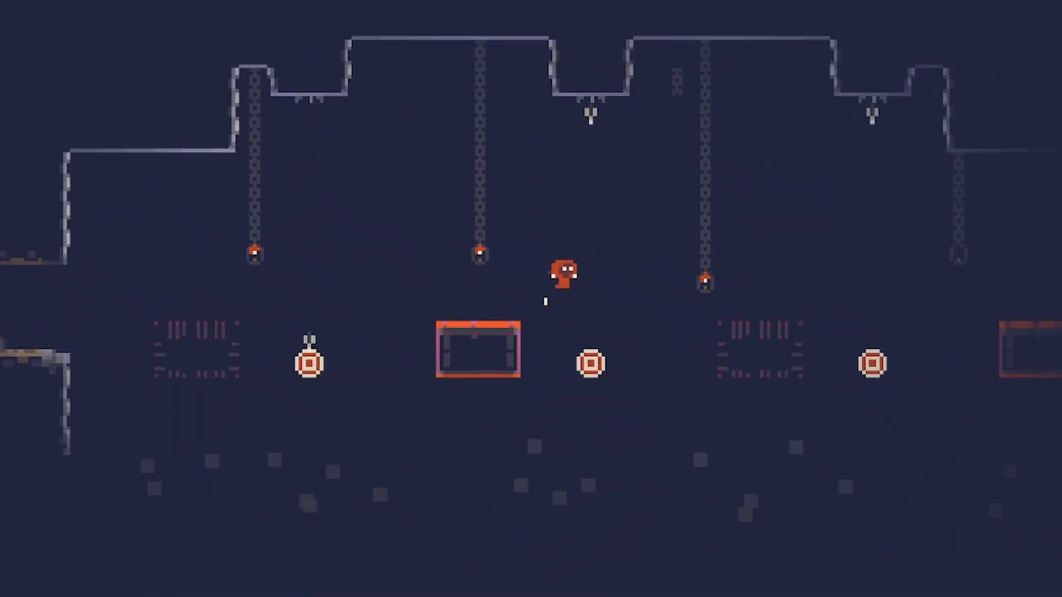
Step: Walk the red hooded character right through the stone dungeon corridors
{"action": "scroll", "scroll_direction": "right", "scroll_amount": 3}
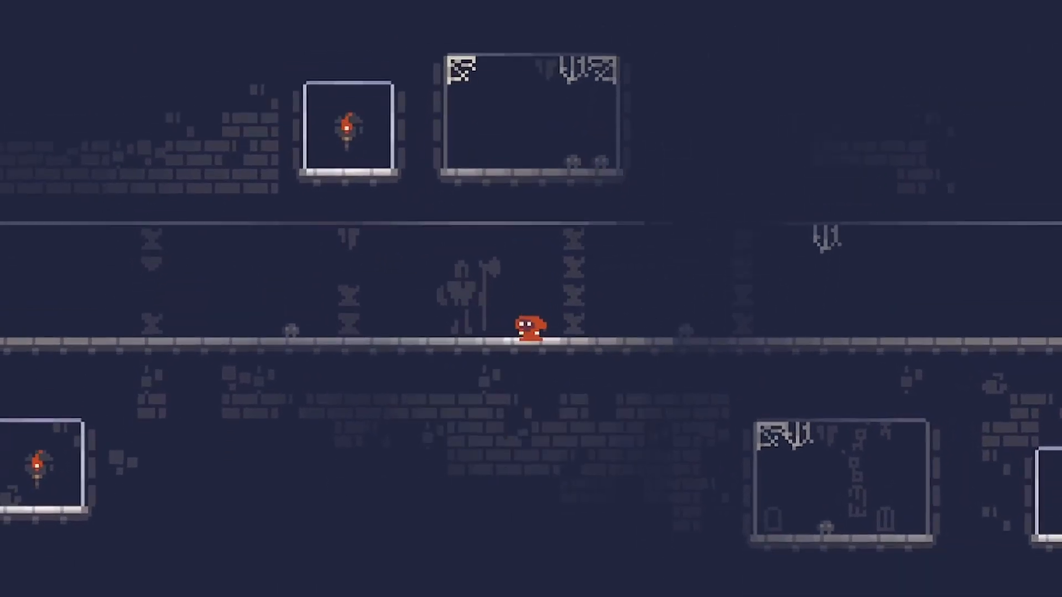
{"action": "key", "text": "Right"}
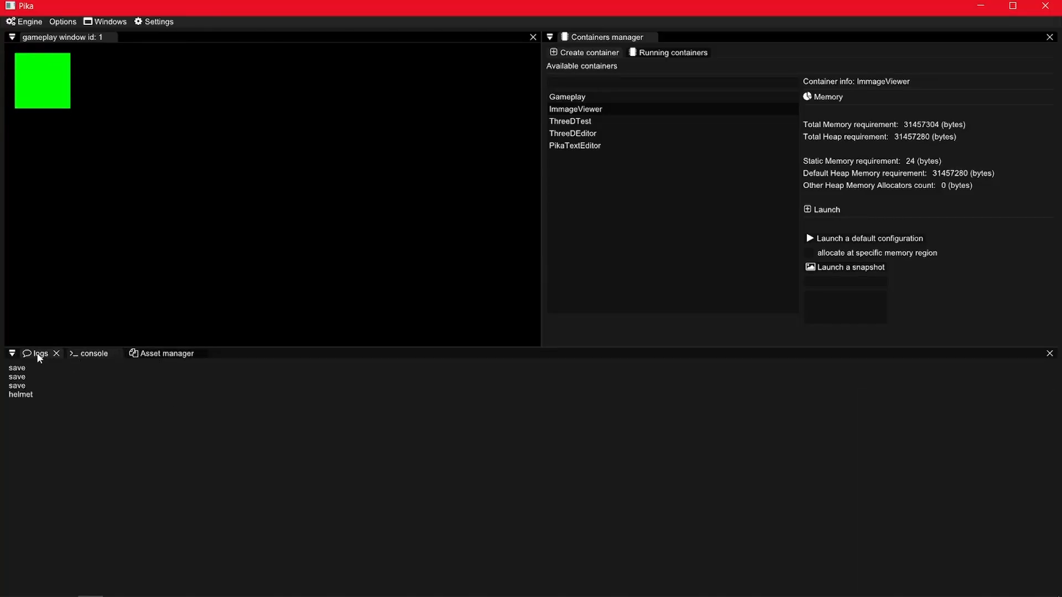
Step: Show Pika's timestamped log of Gameplay and ImageViewer containers created, terminated and destroyed
{"action": "left_click", "coordinate": [39, 353]}
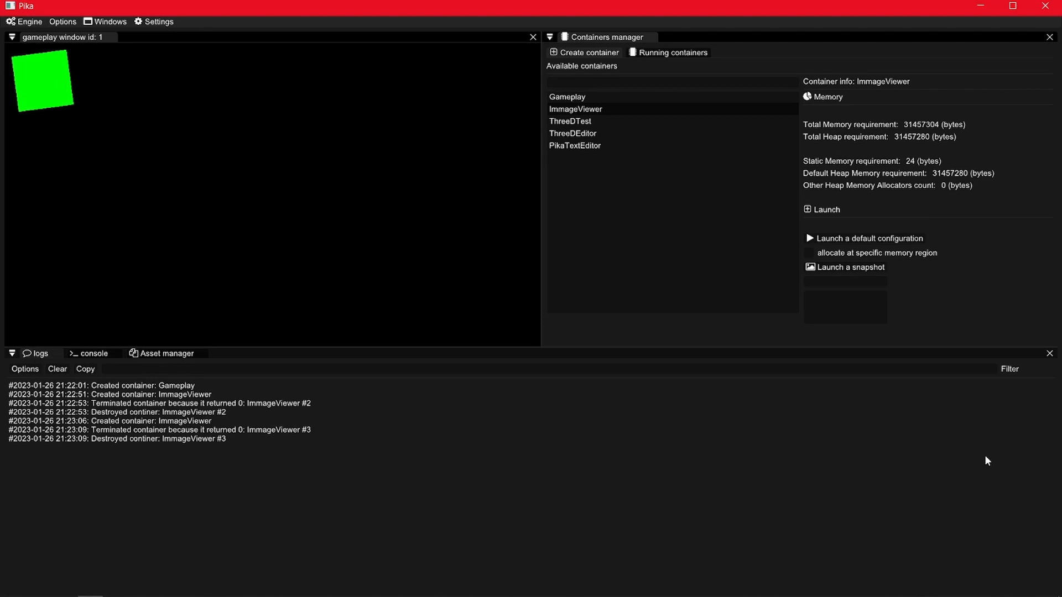